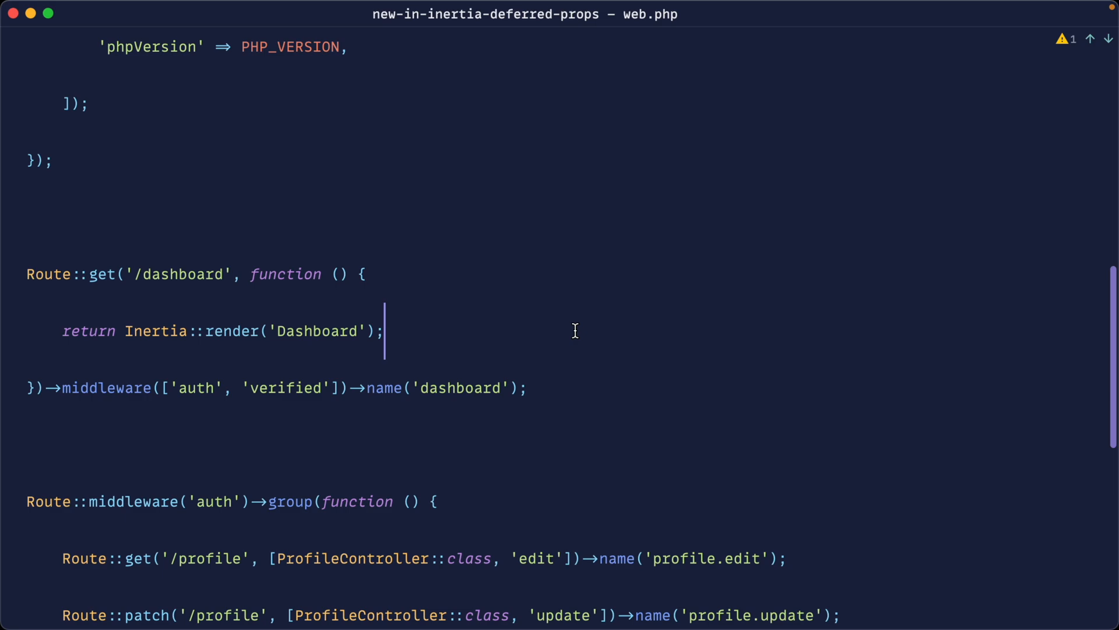
Step: Pass 'users' => User::get() as a prop in the Inertia::render('Dashboard') call
left_click(368, 330)
type(", [")
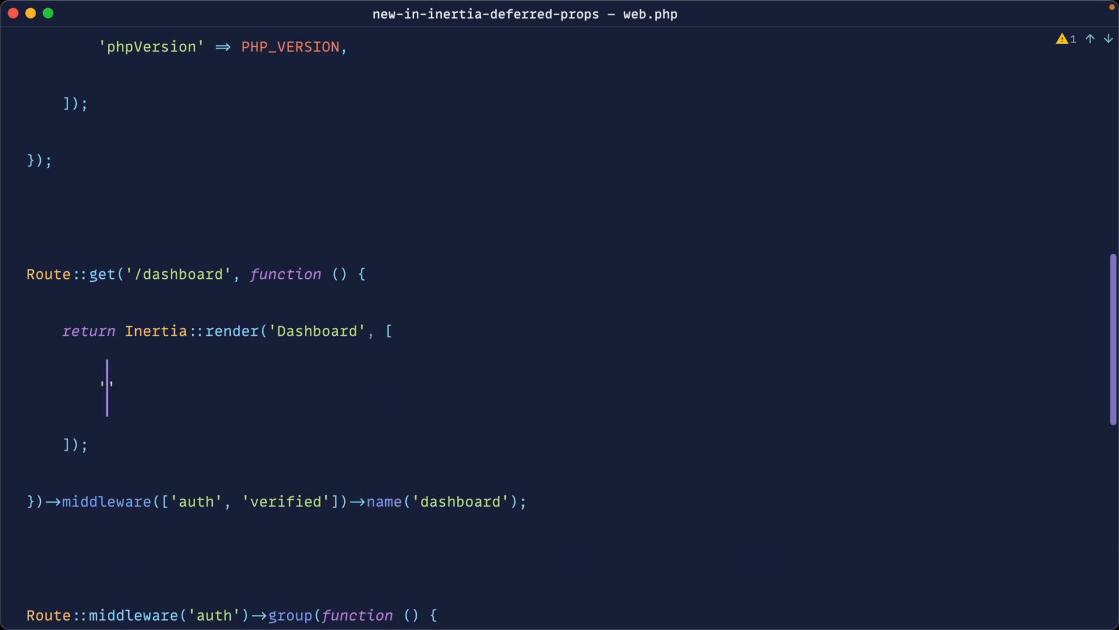
type("'users' =>")
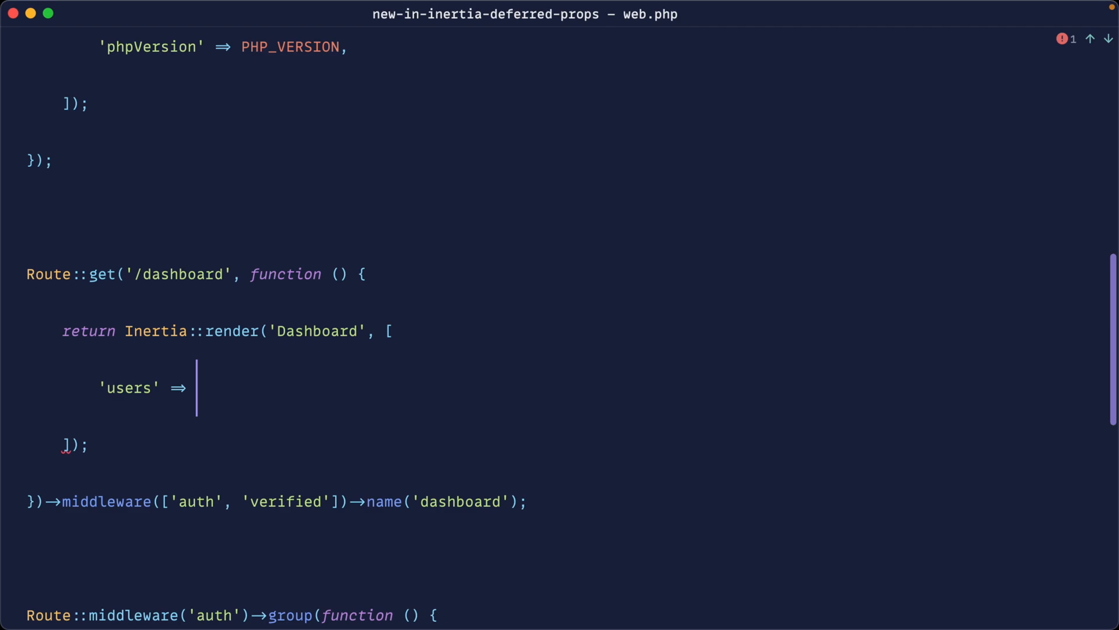
type("User::")
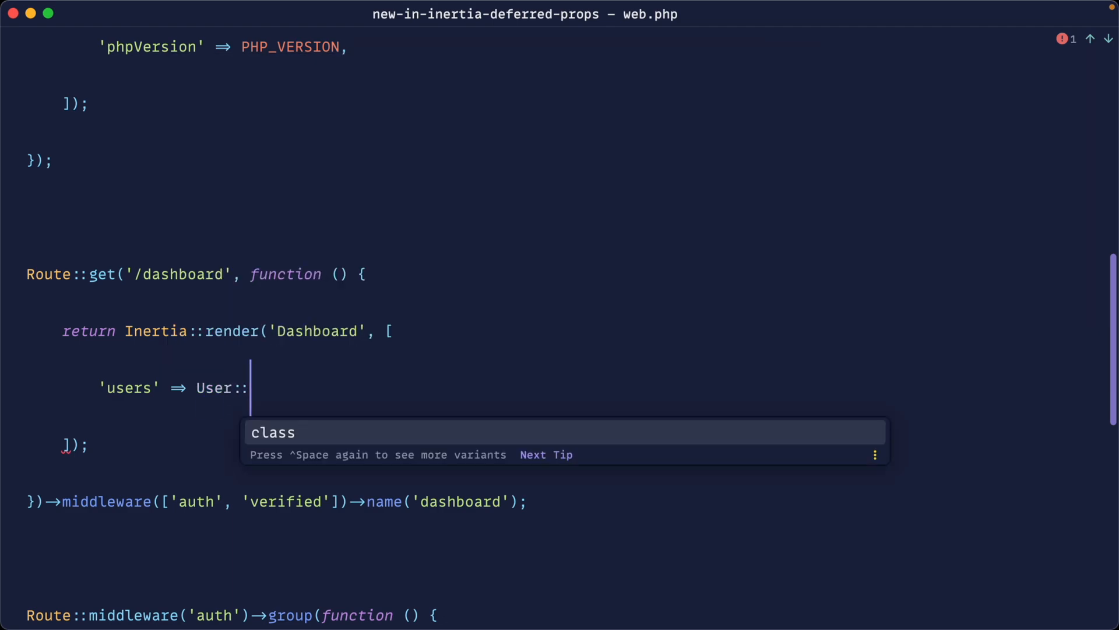
type("get();")
type("php artisan tinker")
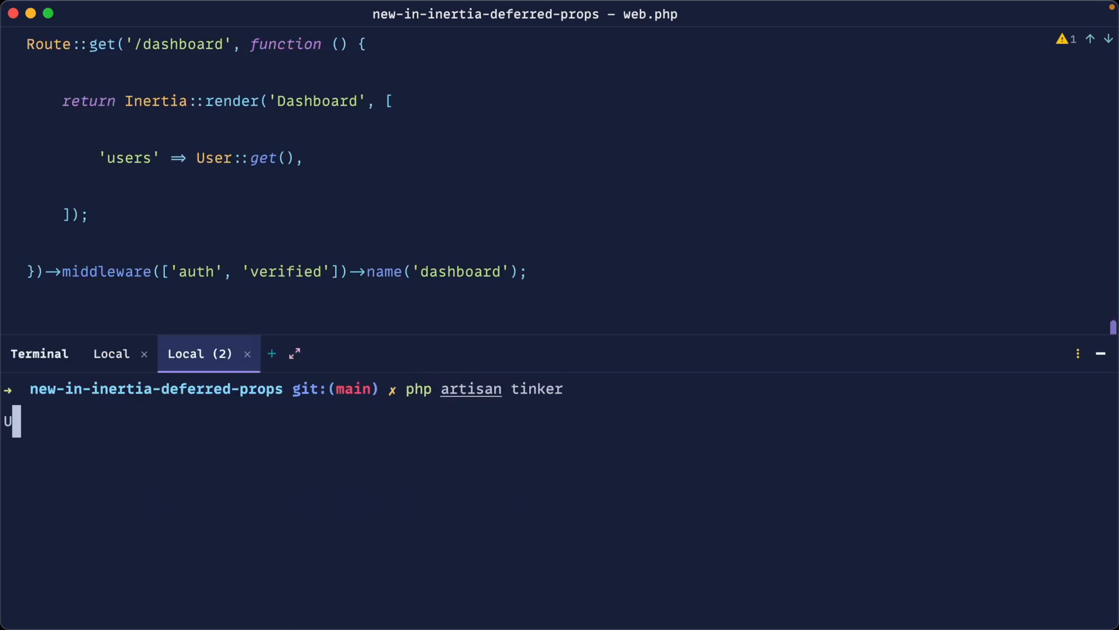
Step: Run User::factory()->times(100)->create() in tinker to seed 100 fake users
type("User::factory()")
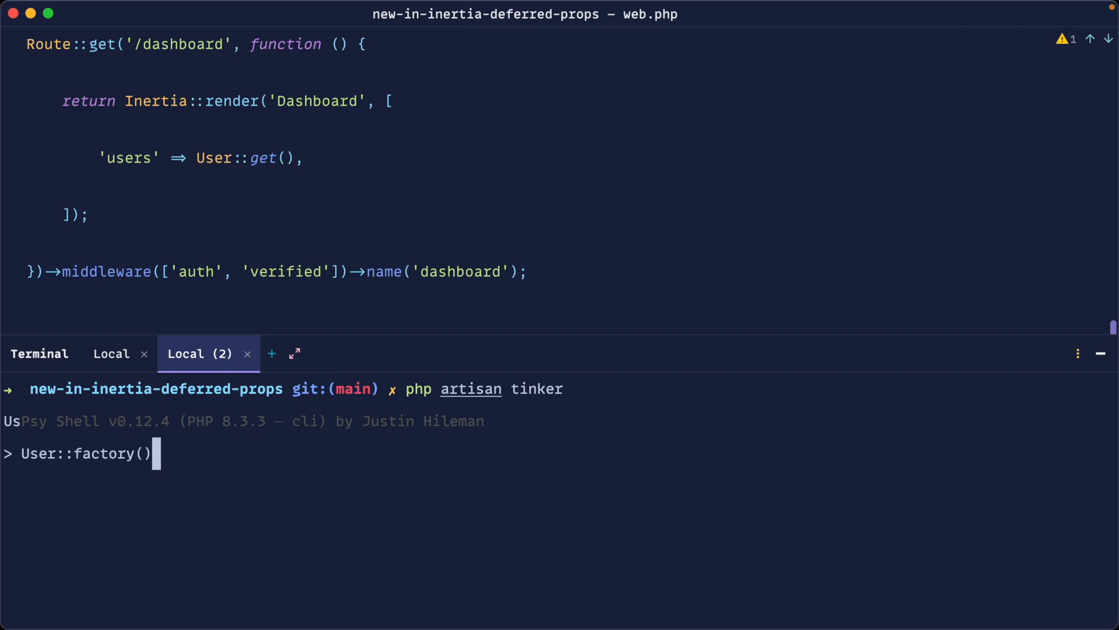
type("->times()")
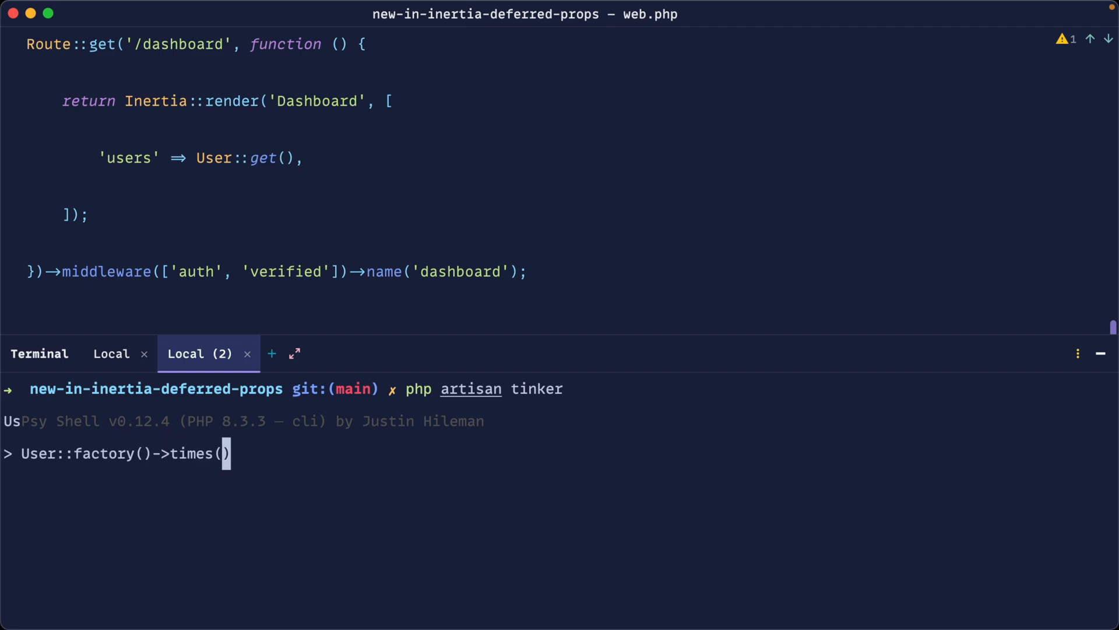
type("100)->cr")
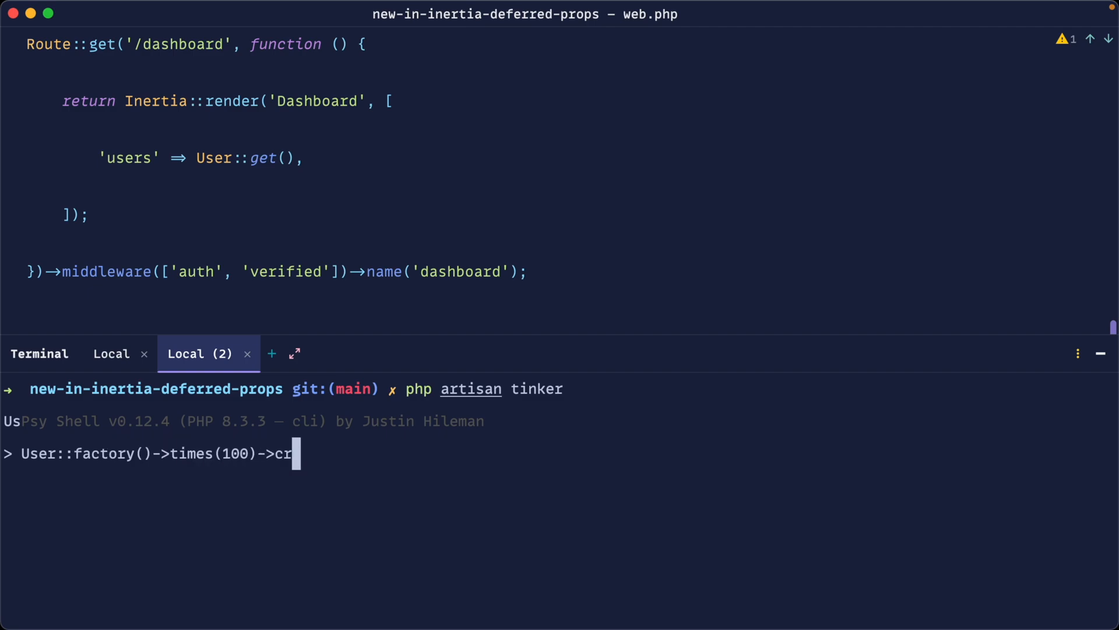
key("Return")
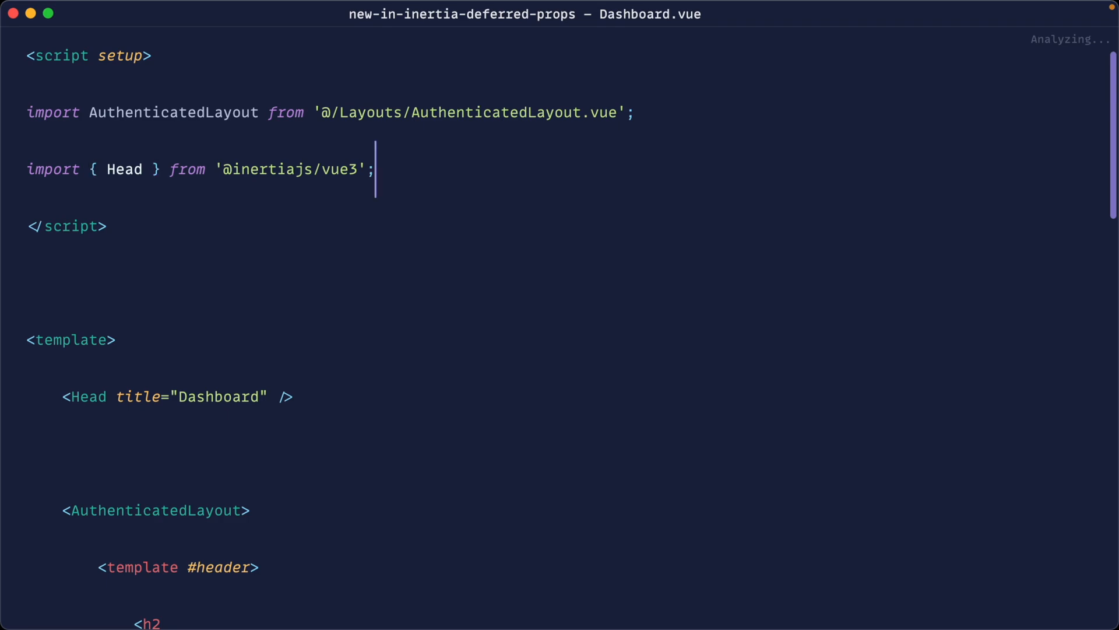
Step: Declare defineProps({ users: Array }) and render {{ users }} in the Dashboard template
type("defineProps({")
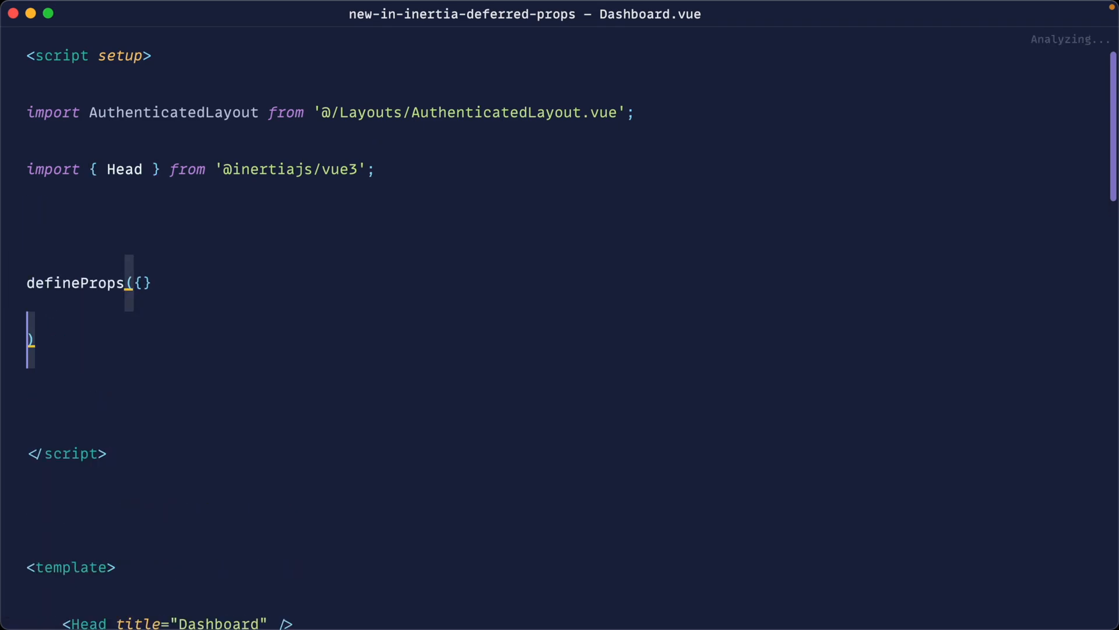
type("users:")
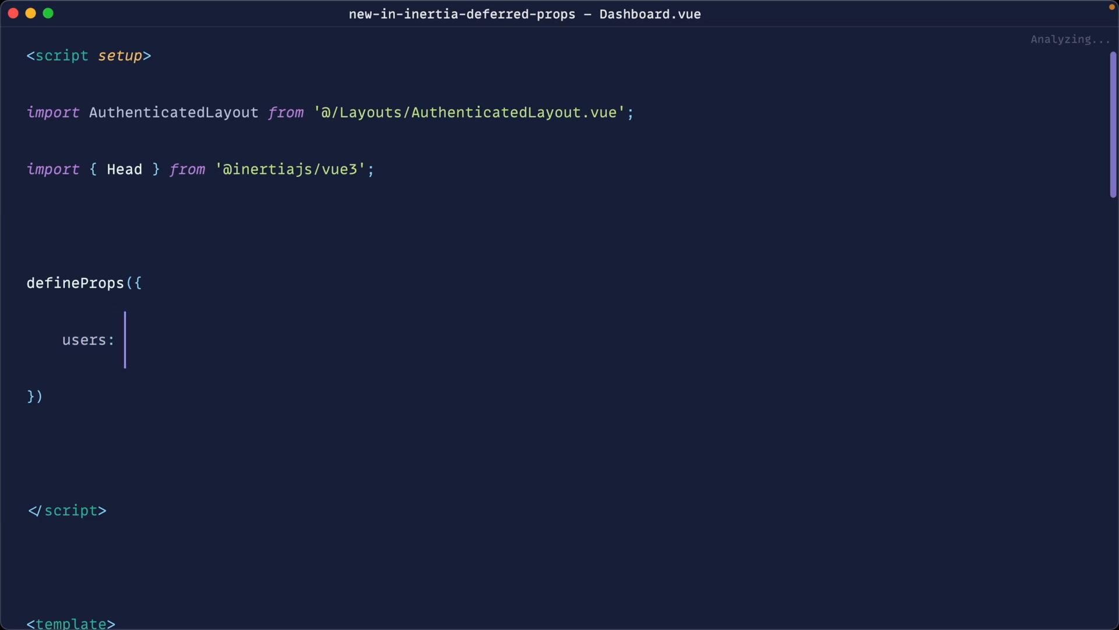
type("Array")
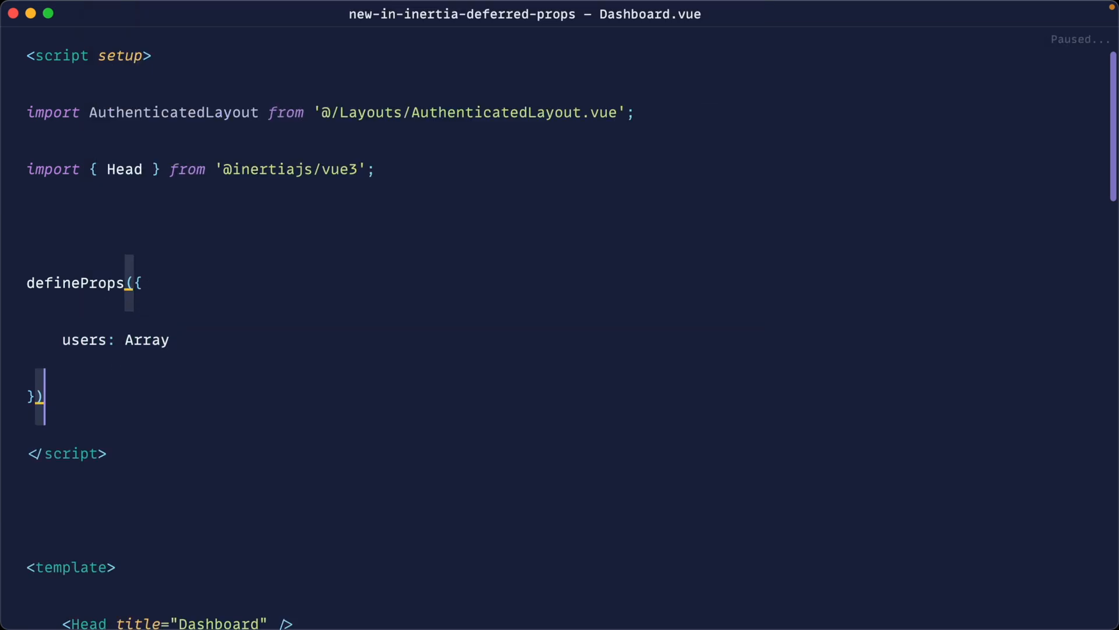
scroll("down", 3)
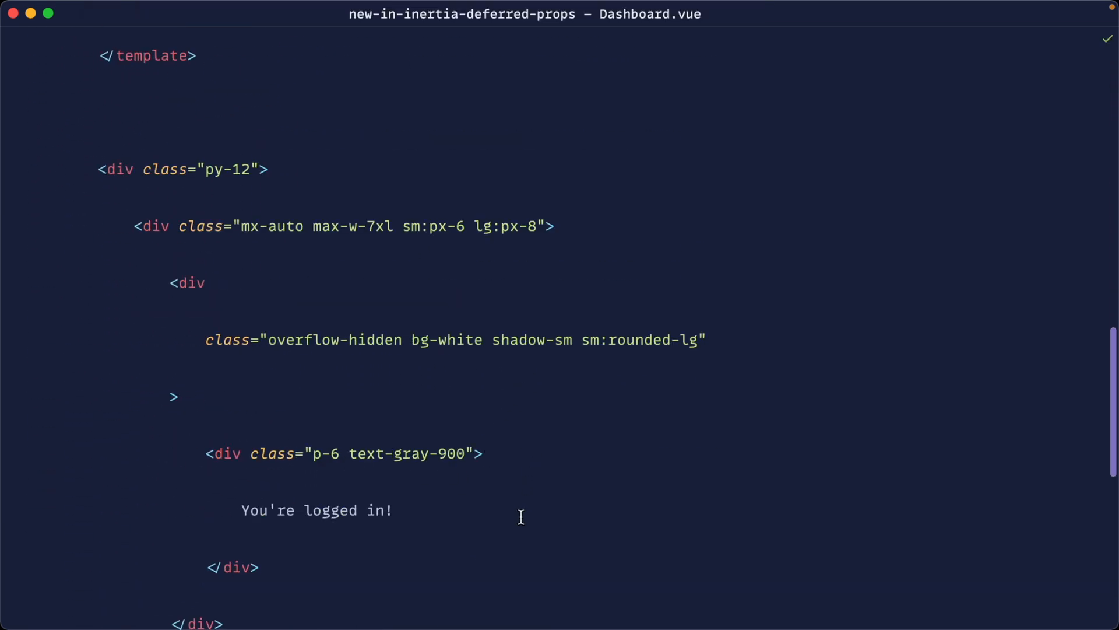
type("{{ users }}")
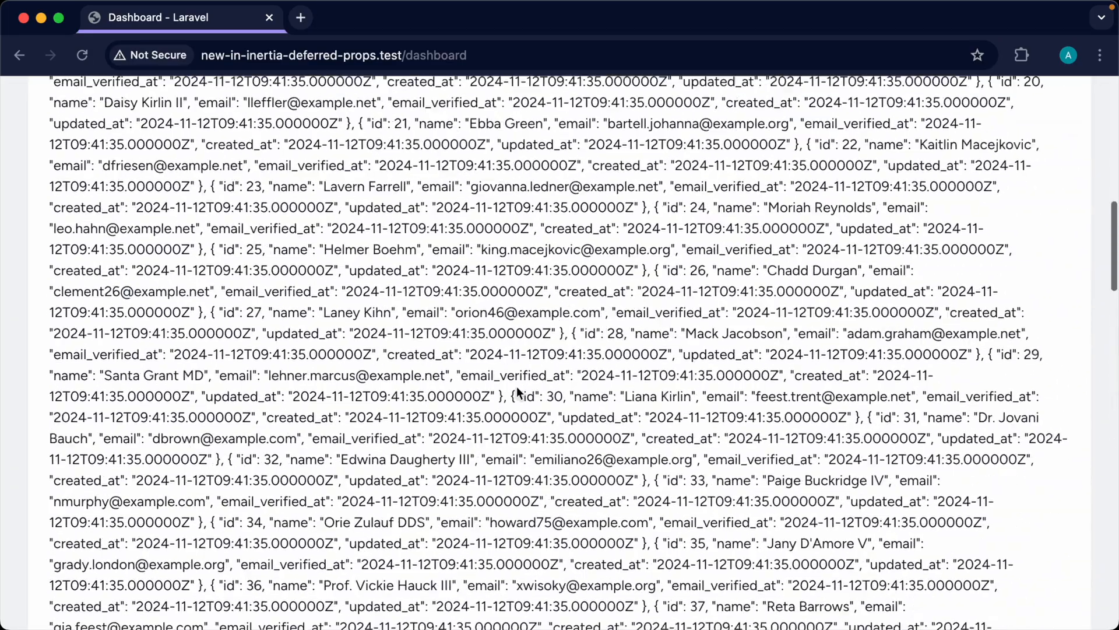
Step: Inspect the dashboard document request in Chrome DevTools' Network panel
key("F12")
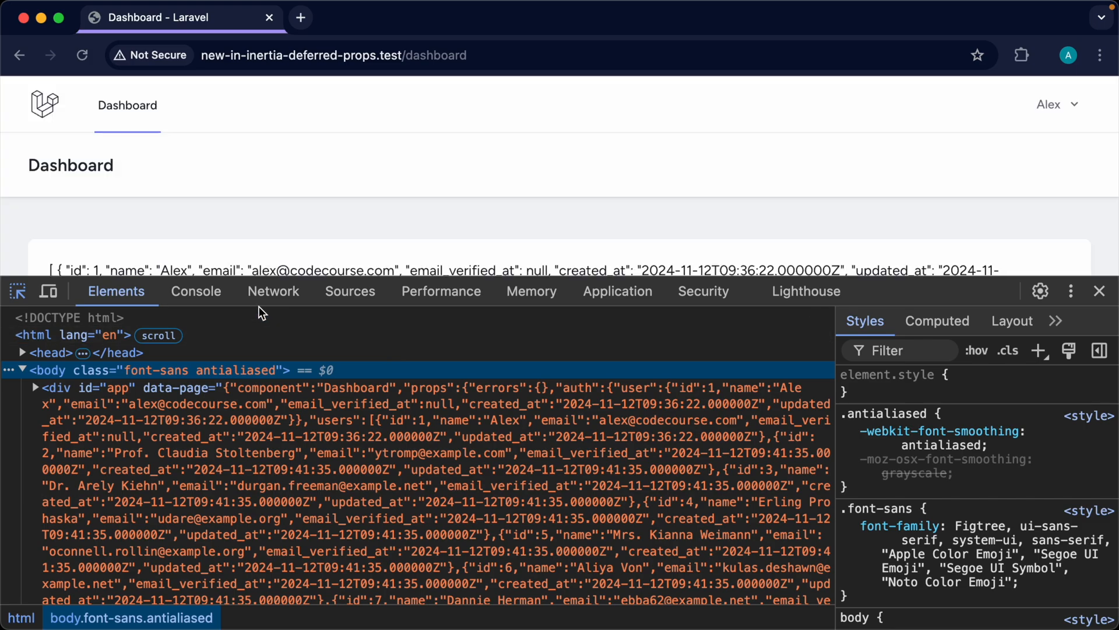
left_click(273, 290)
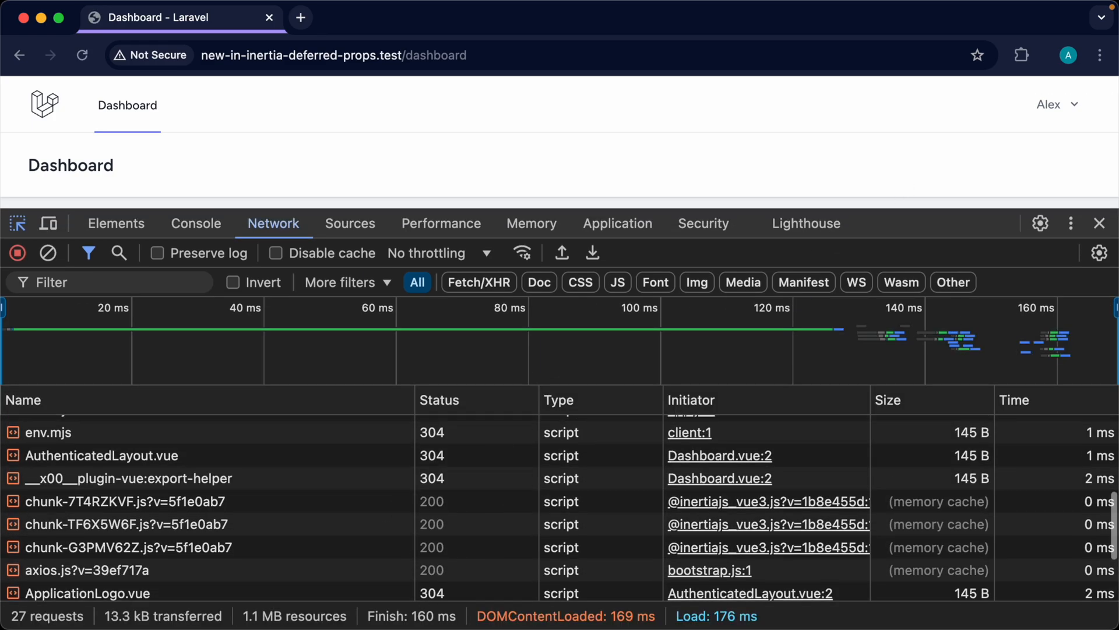
scroll("up", 3)
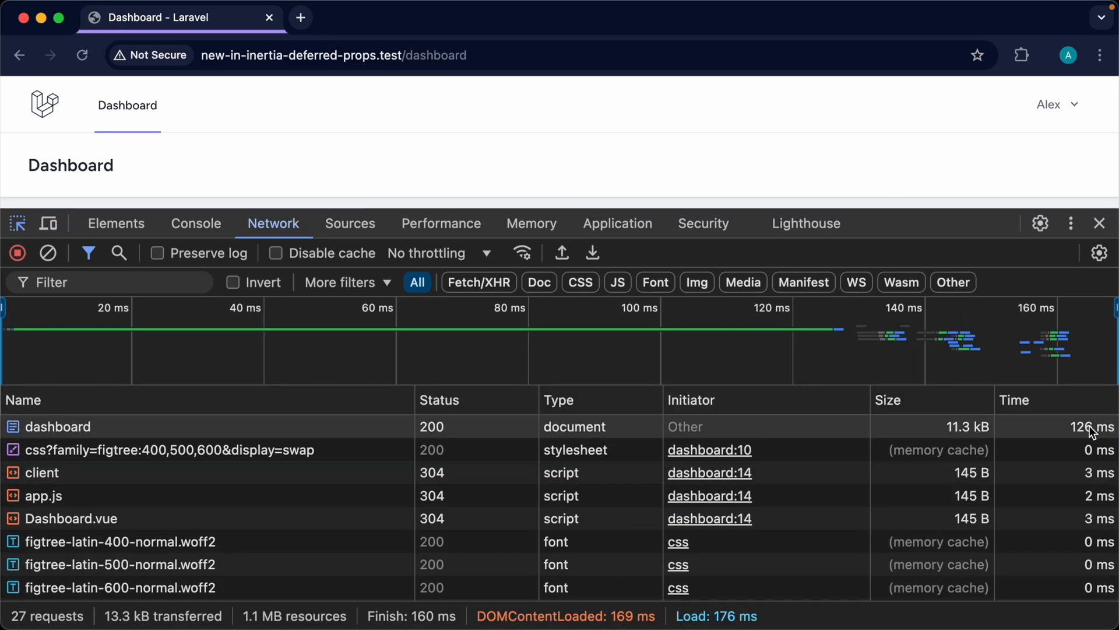
mouse_move(1095, 449)
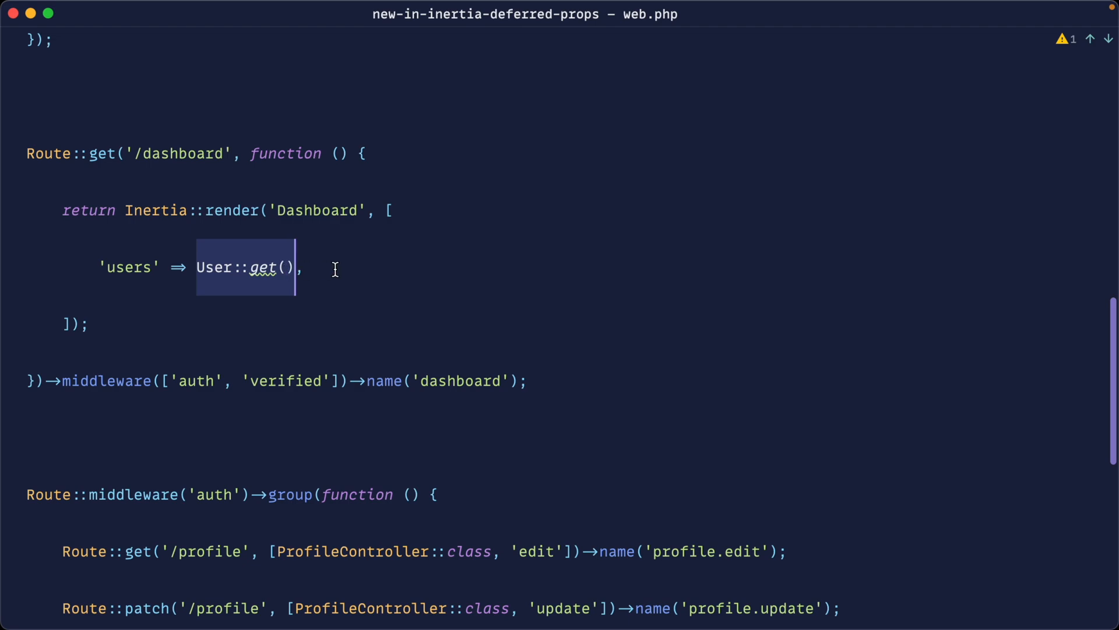
Step: Wrap the users prop in inertia()->lazy() with sleep(1) before returning User::get()
type("\\inertia()")
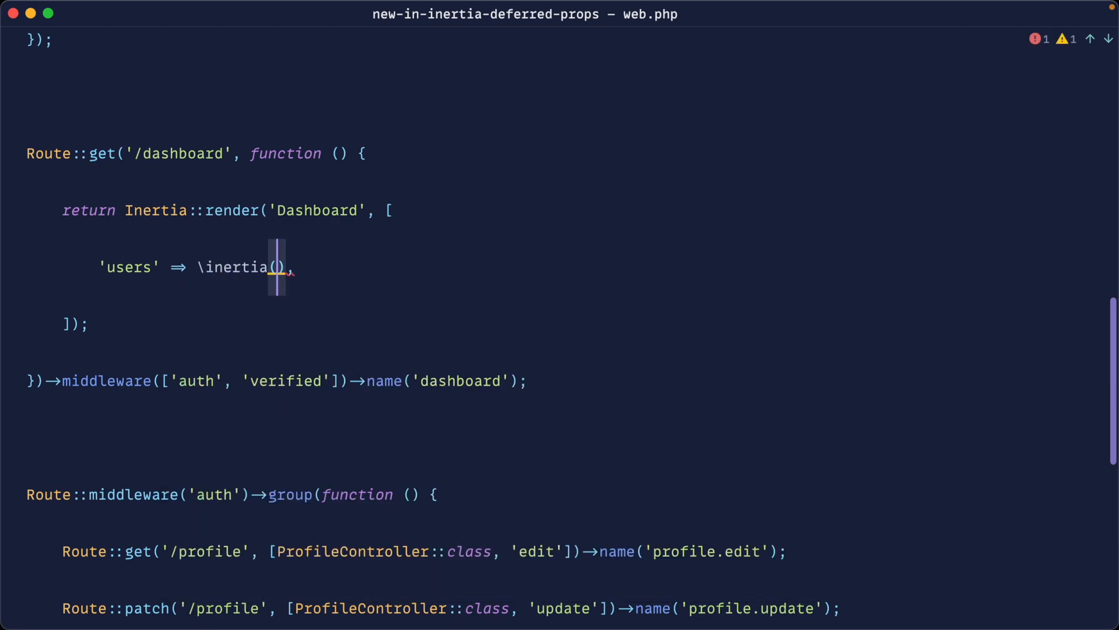
type("->lazy(function () {")
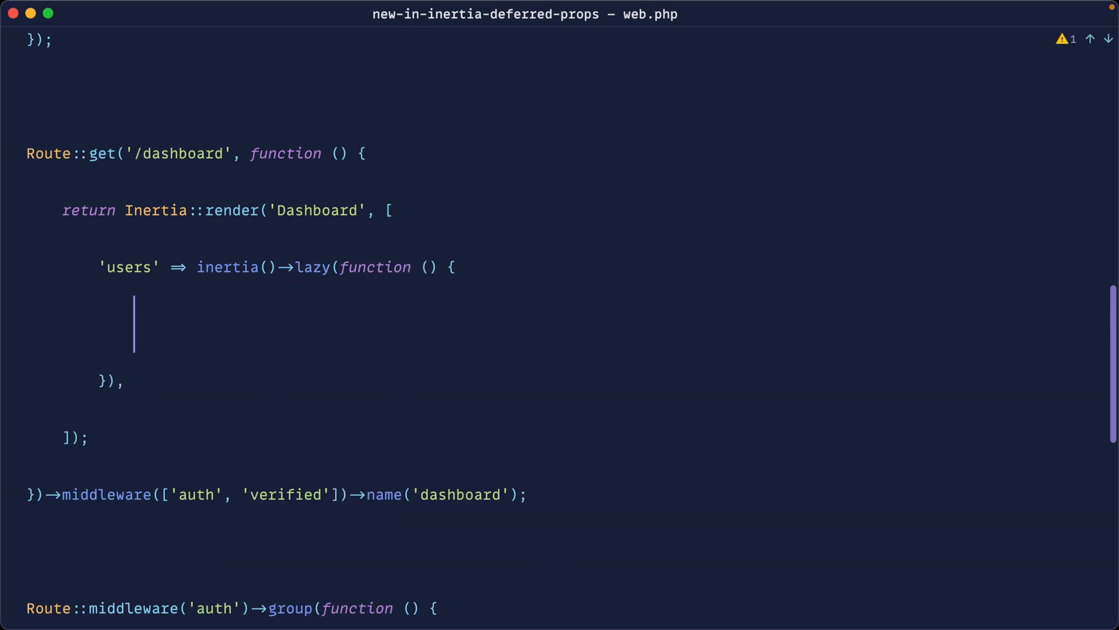
type("return User::get();")
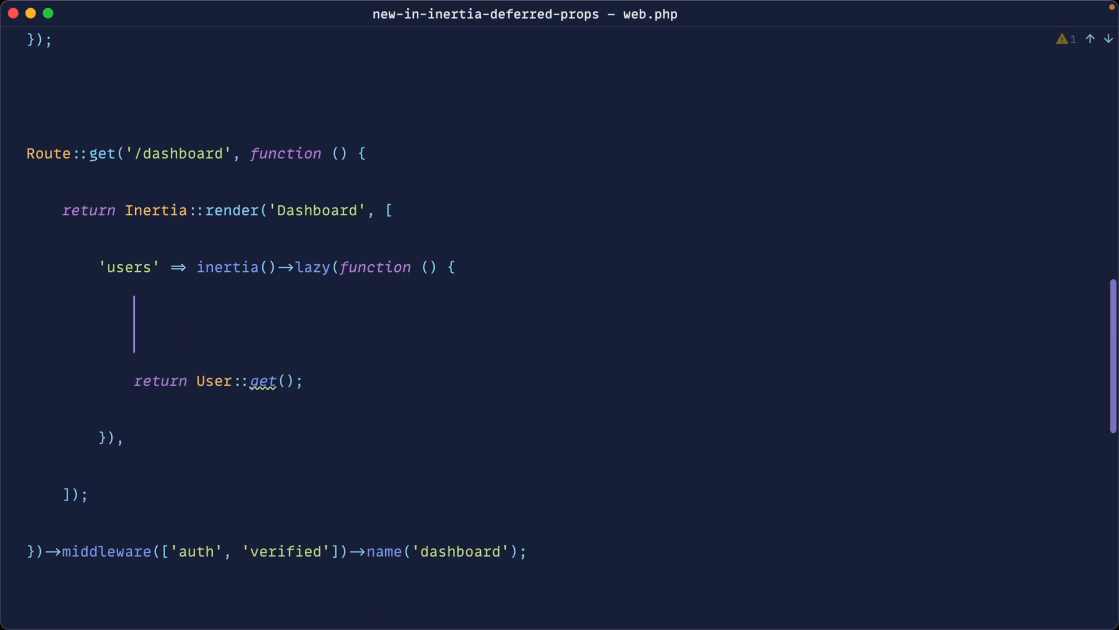
type("sleep(1);")
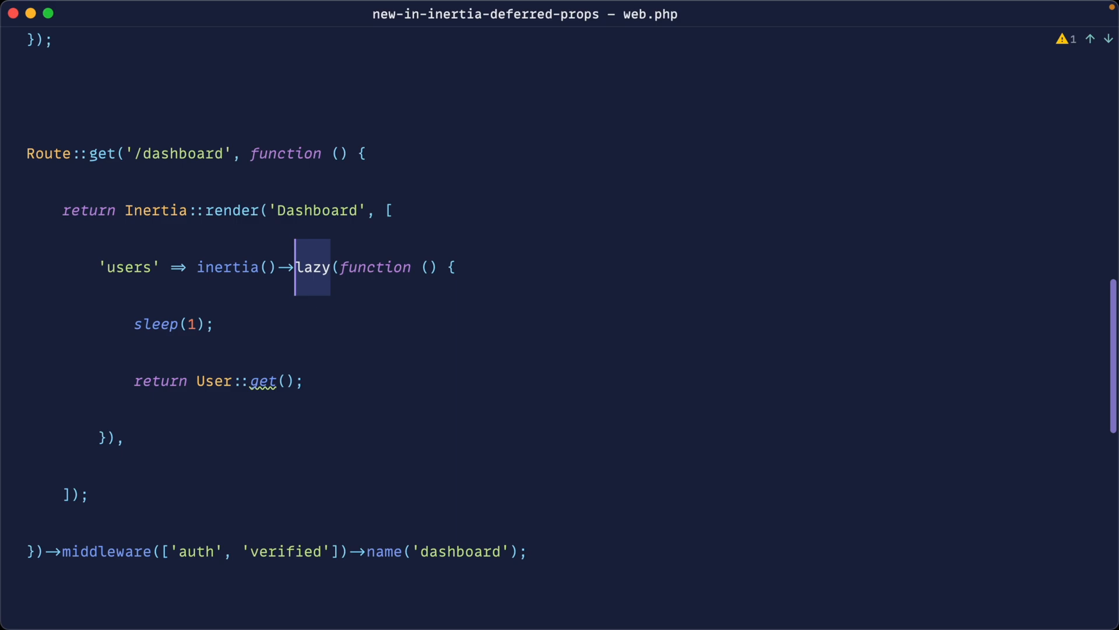
type("optio")
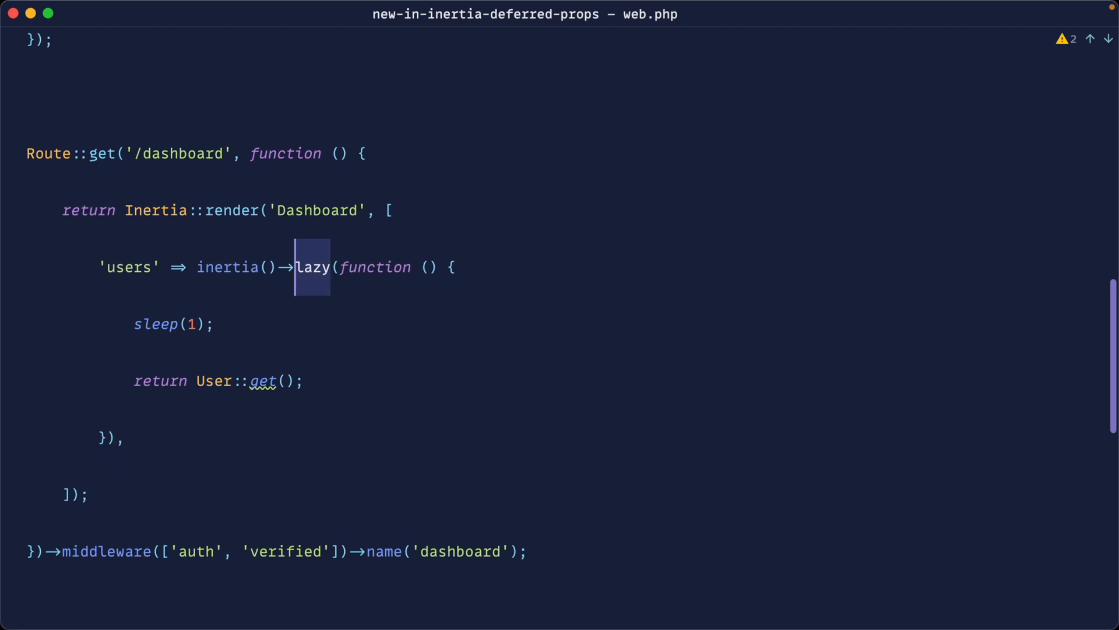
left_click(216, 324)
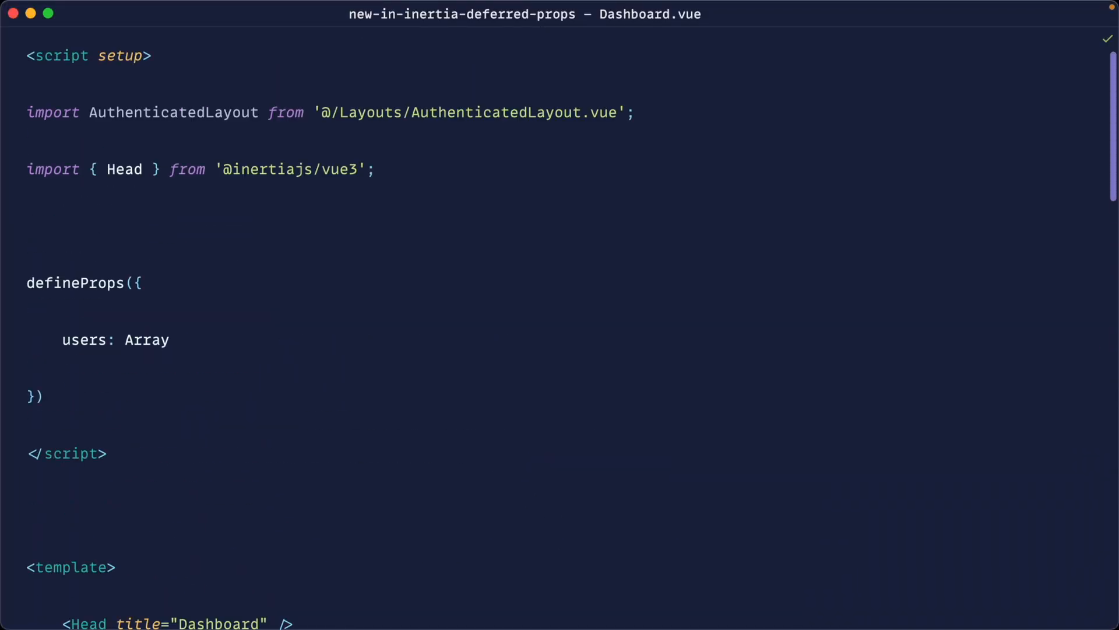
Step: Add an onMounted hook calling router.reload({ only: ['users'] })
type("onMounted(() => {")
type("router")
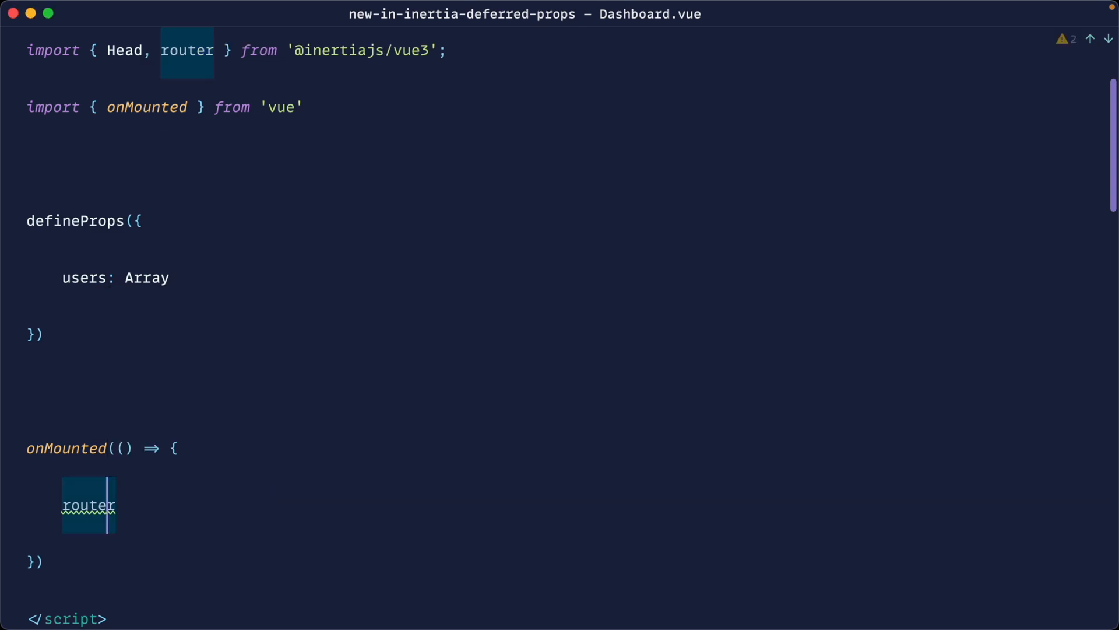
type(".reload({ only: []")
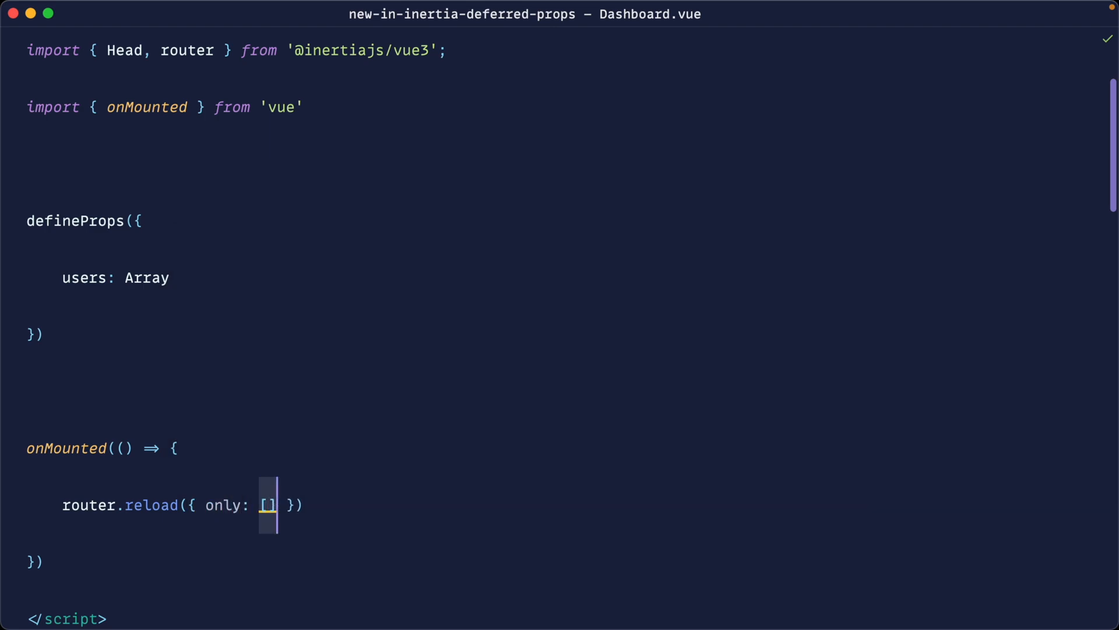
type("'users'")
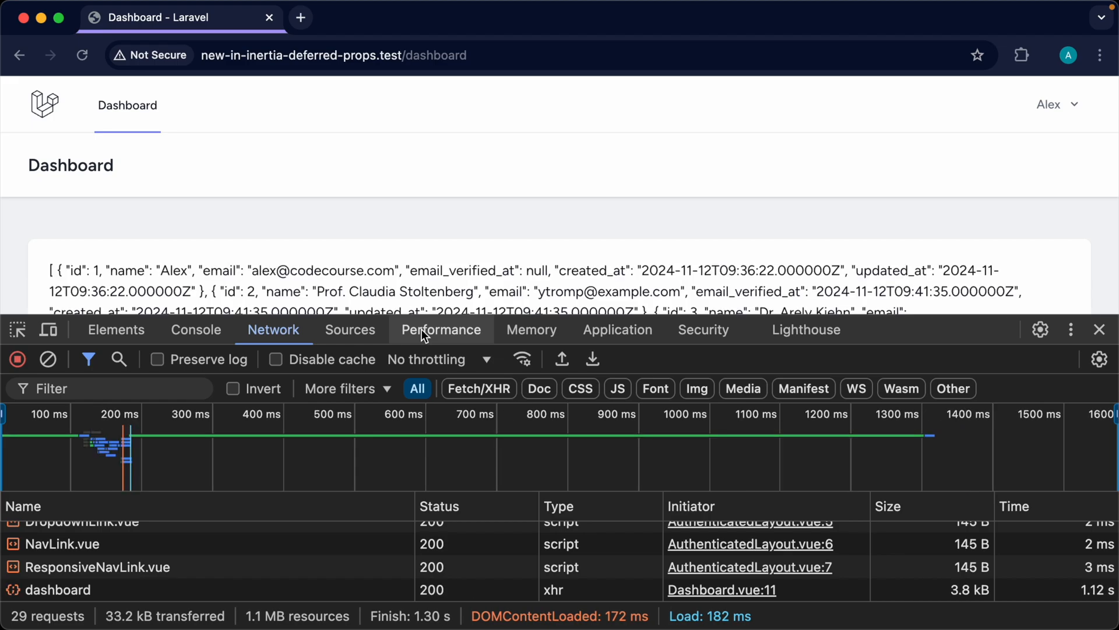
left_click(82, 54)
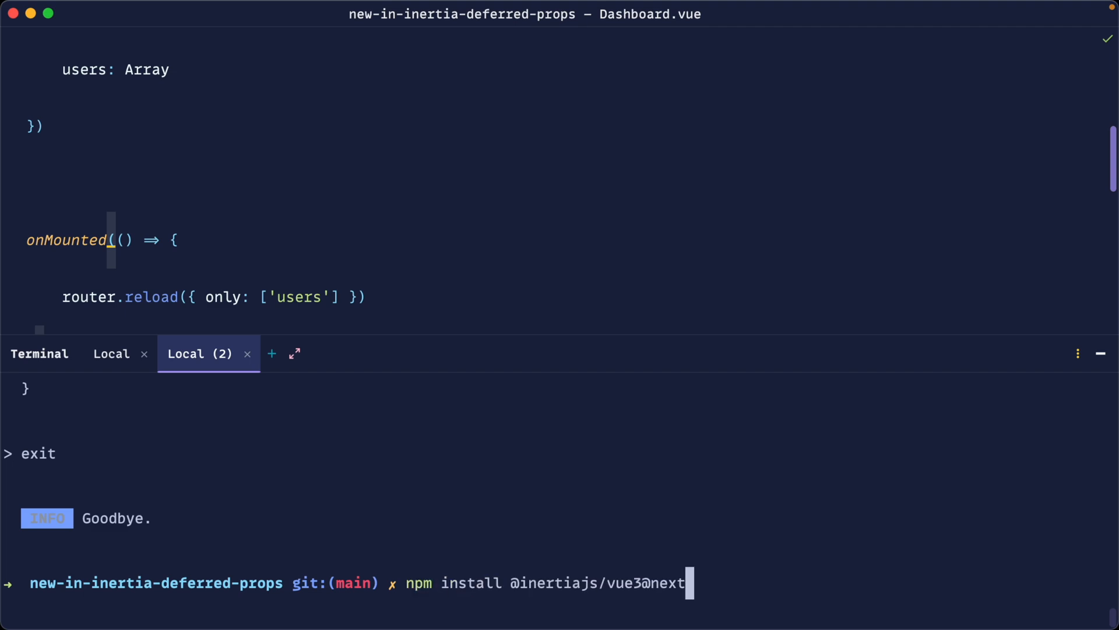
key("Return")
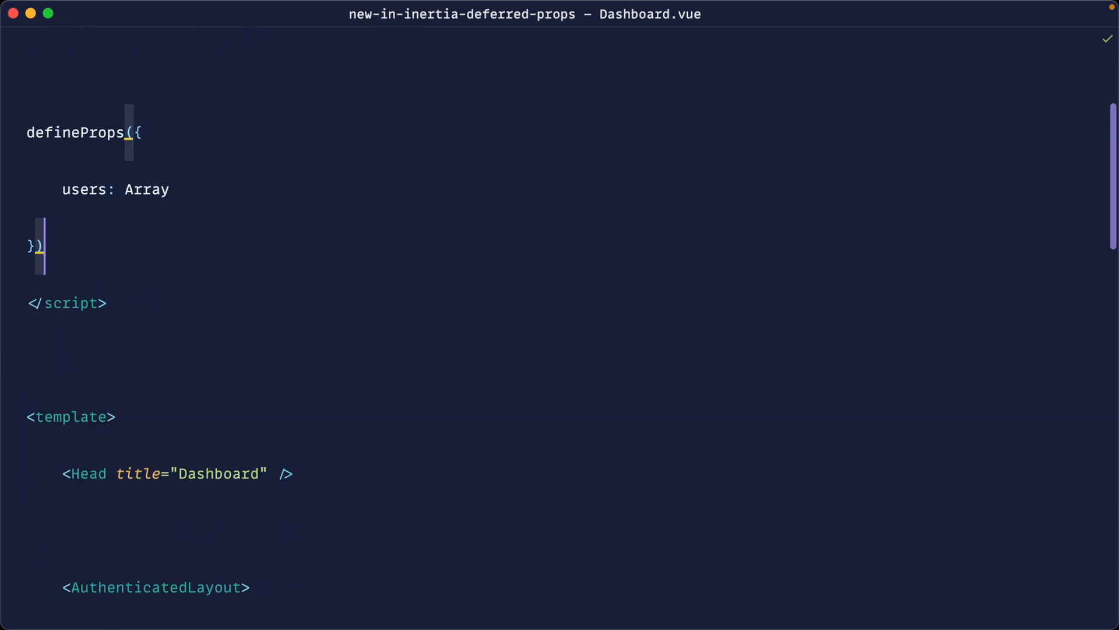
scroll("up", 3)
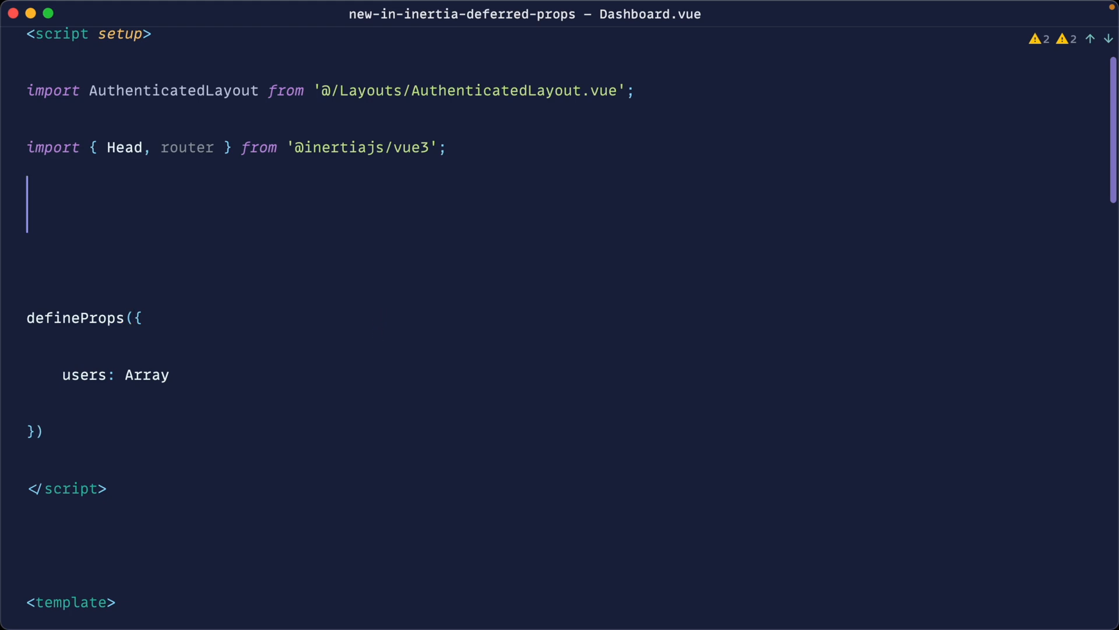
double_click(187, 146)
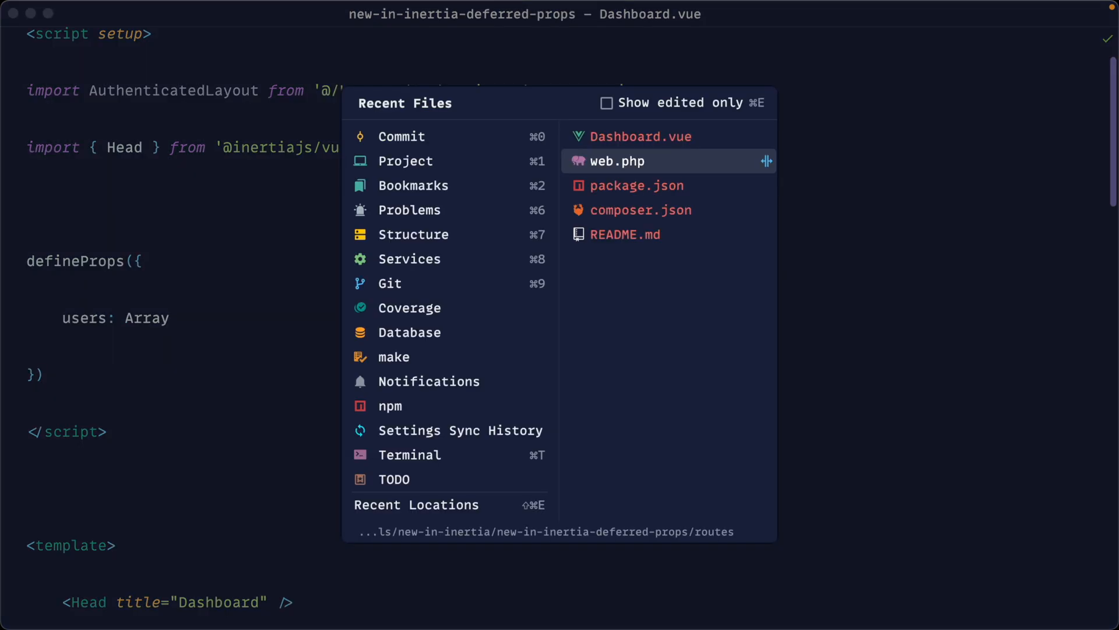
Step: In web.php replace the deprecated lazy() call with defer() for the users prop
left_click(615, 161)
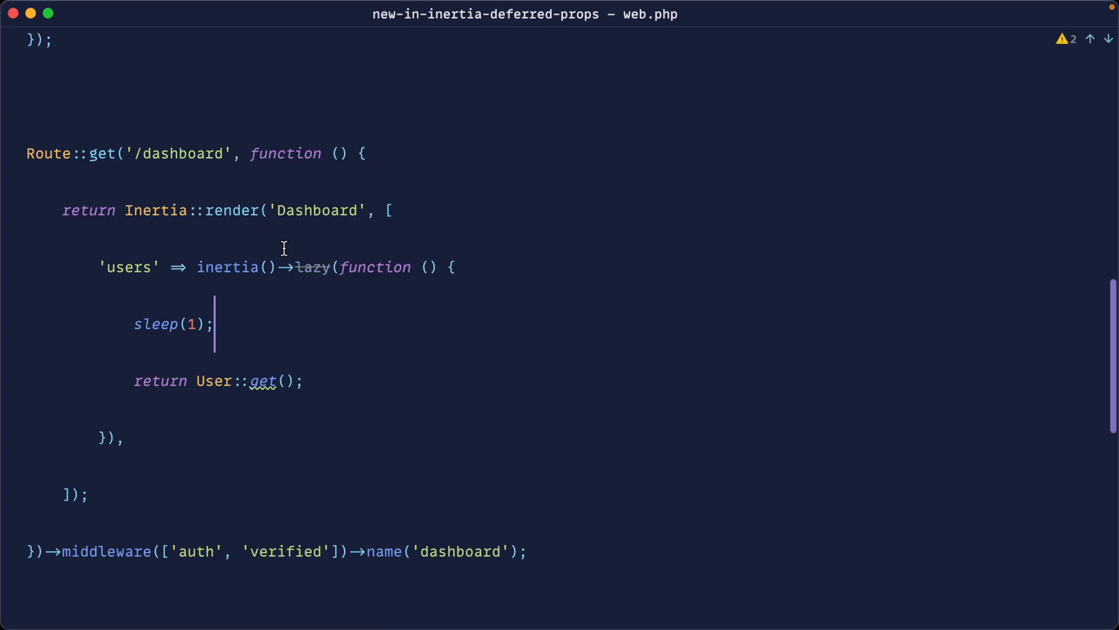
mouse_move(313, 267)
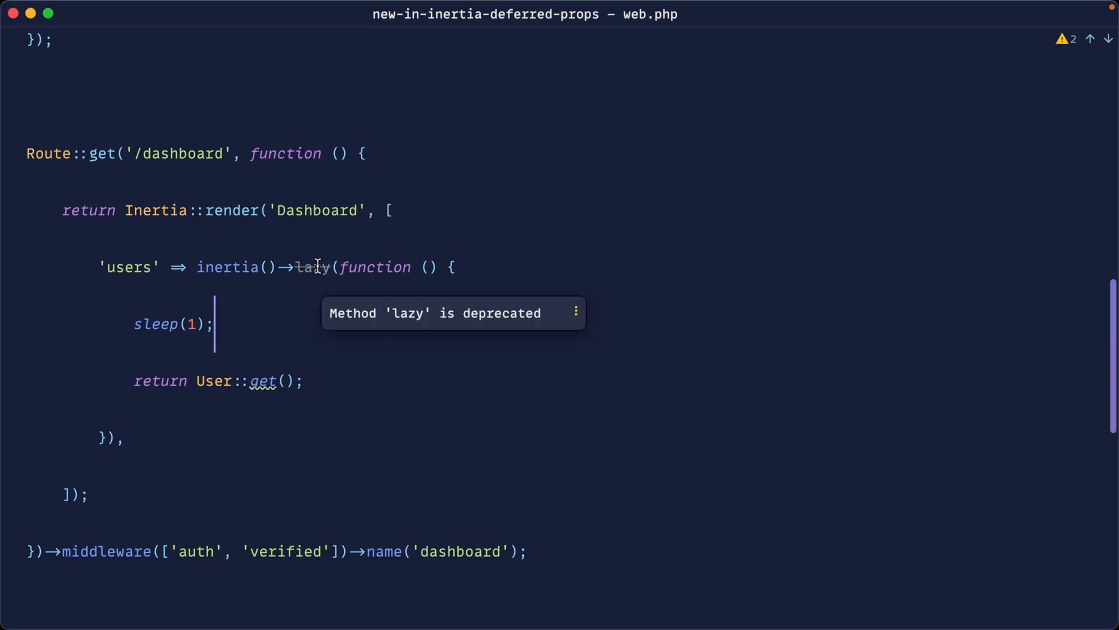
double_click(311, 267)
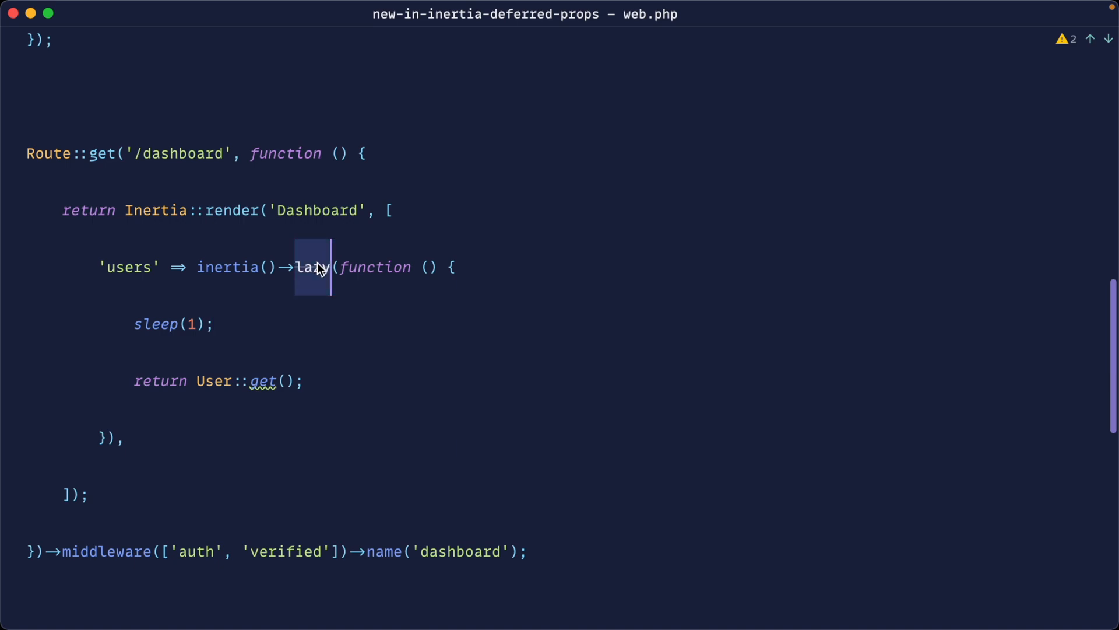
type("defineProps({")
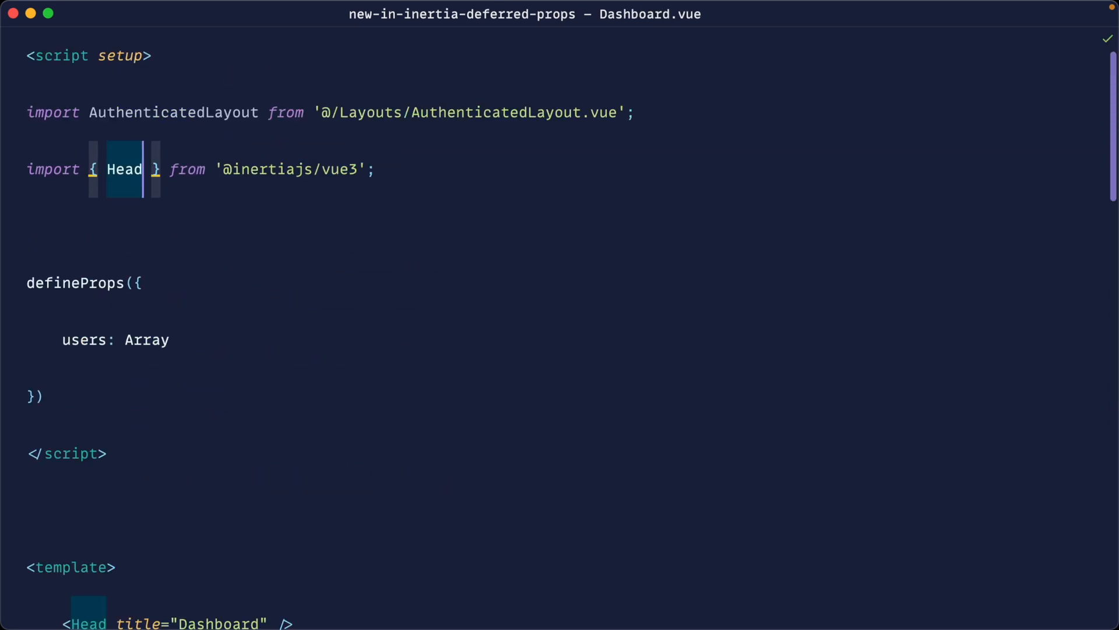
Step: Import Deferred and wrap {{ users }} in <Deferred data="users">
type(", Deferred")
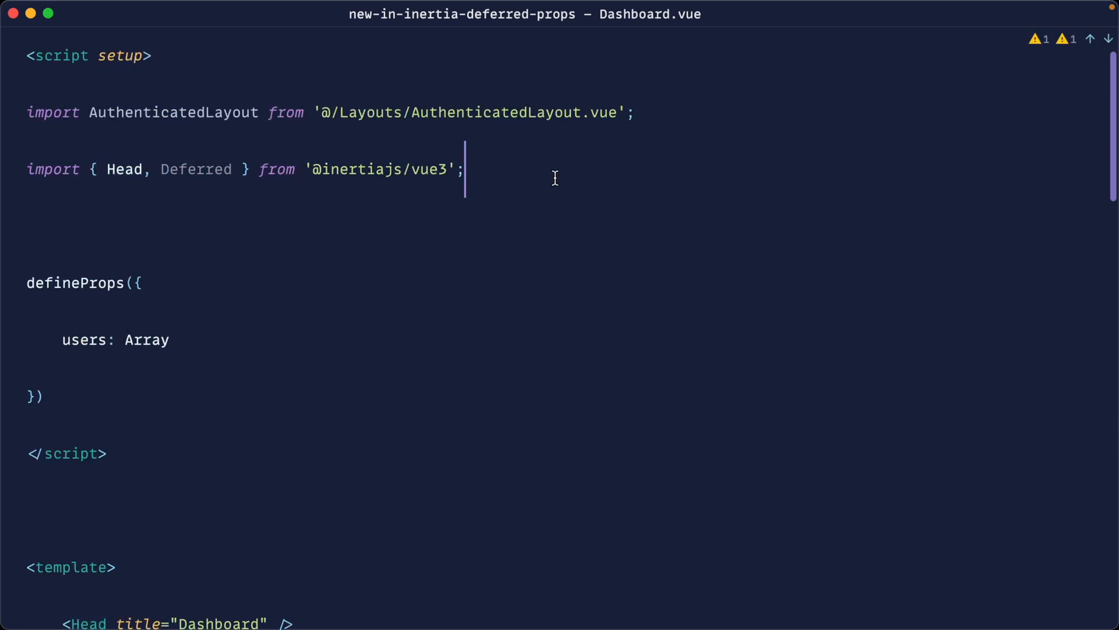
scroll("down", 3)
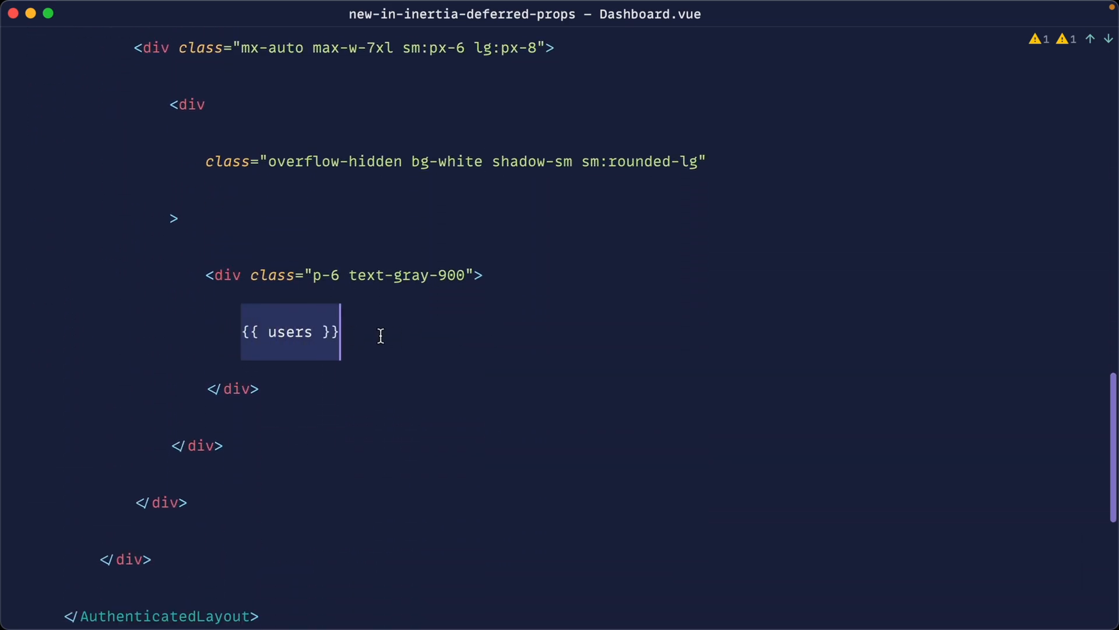
type("<deferred>")
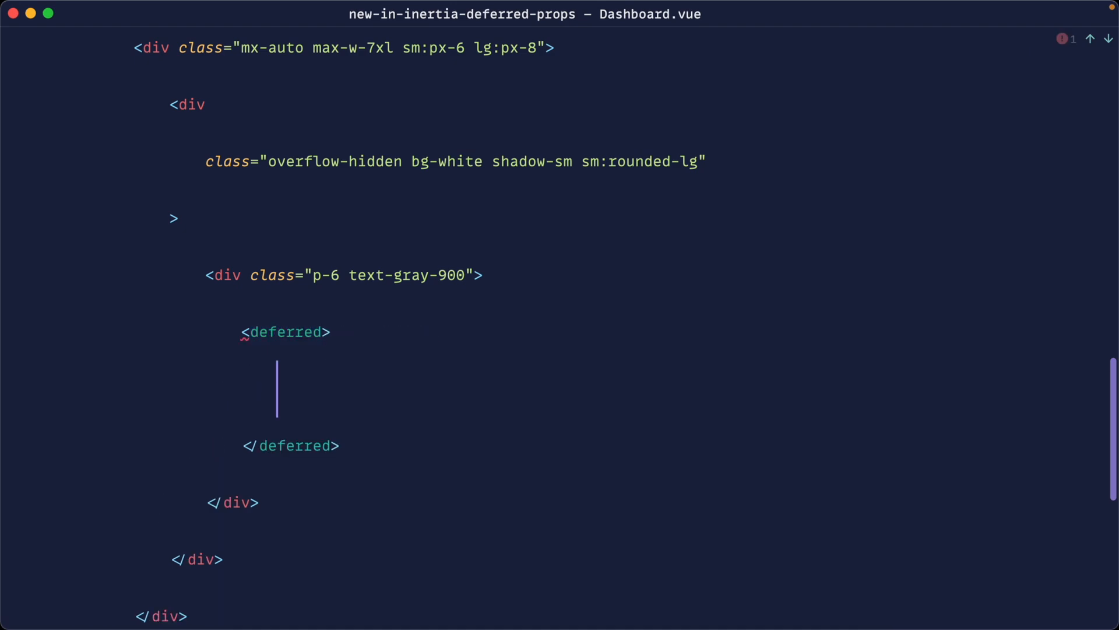
type("D")
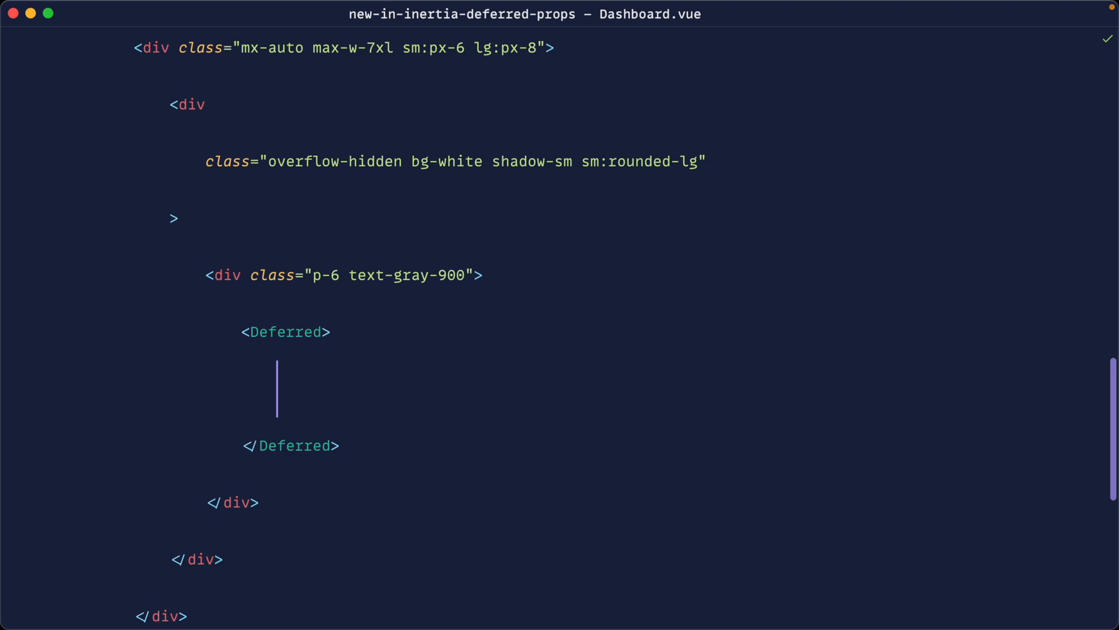
type("{{ users }}")
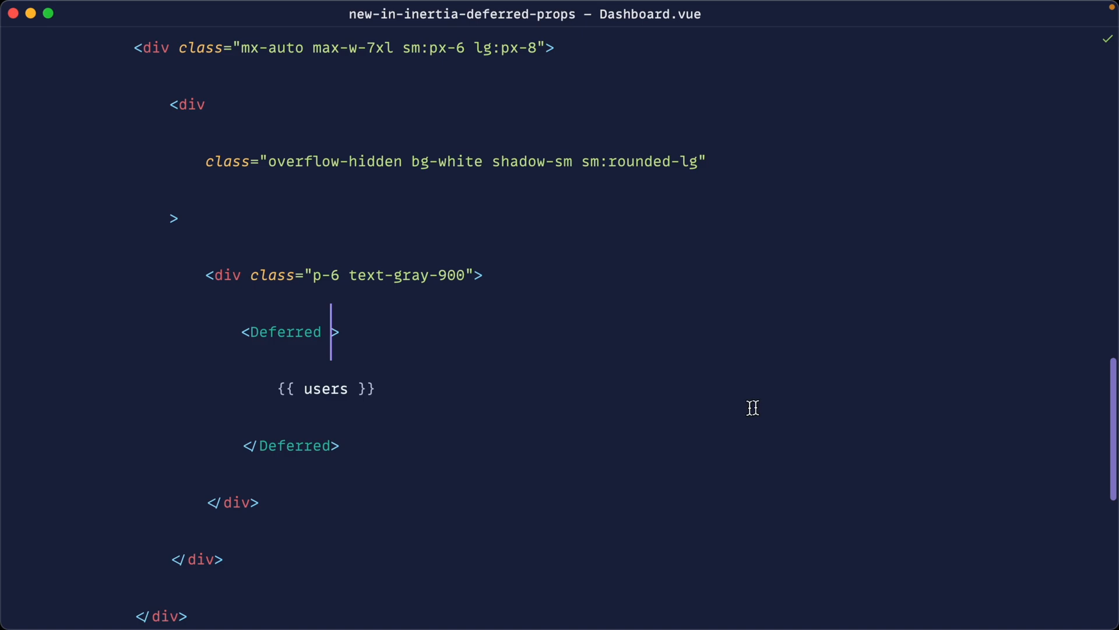
type("data=\"\"")
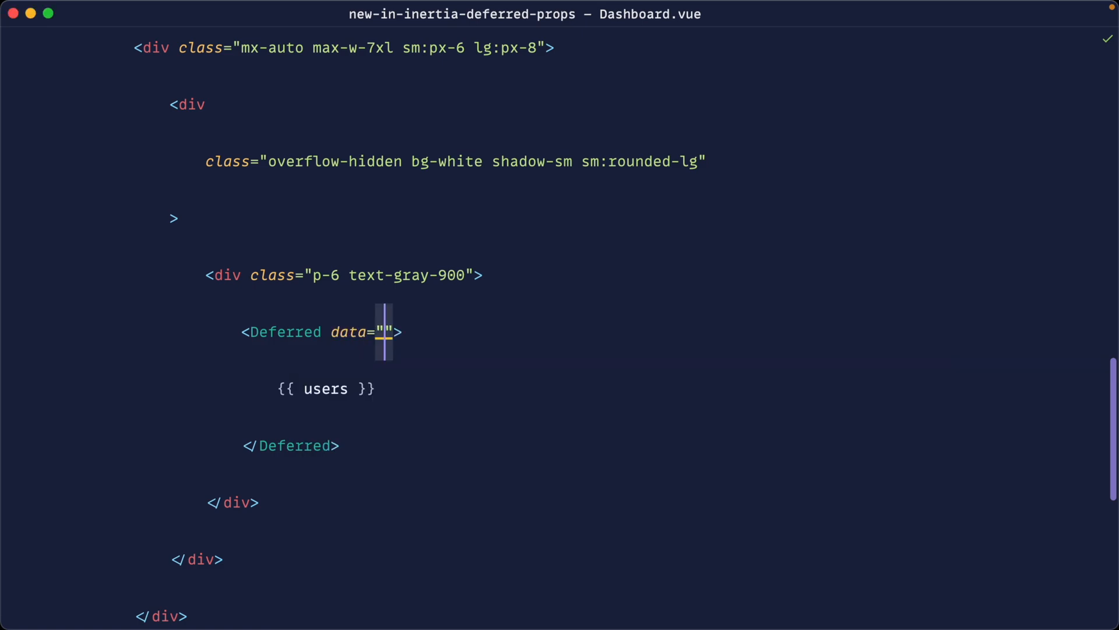
type("users")
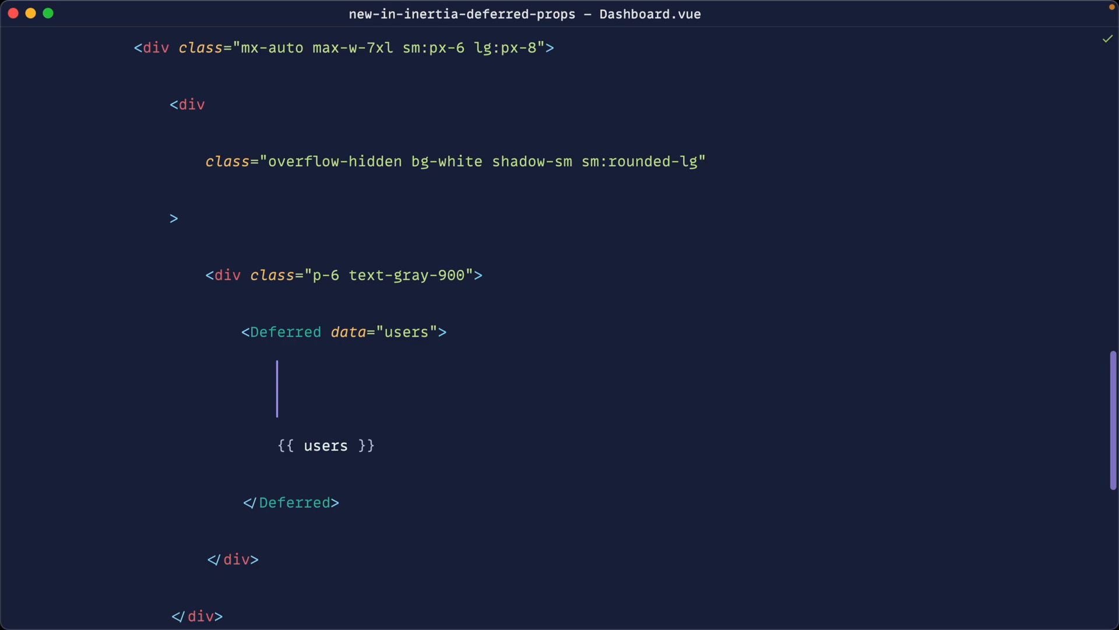
Step: Add a <template #fallback> with a Loading... div inside the Deferred block and wrap {{ users }} in a div
type("<rt")
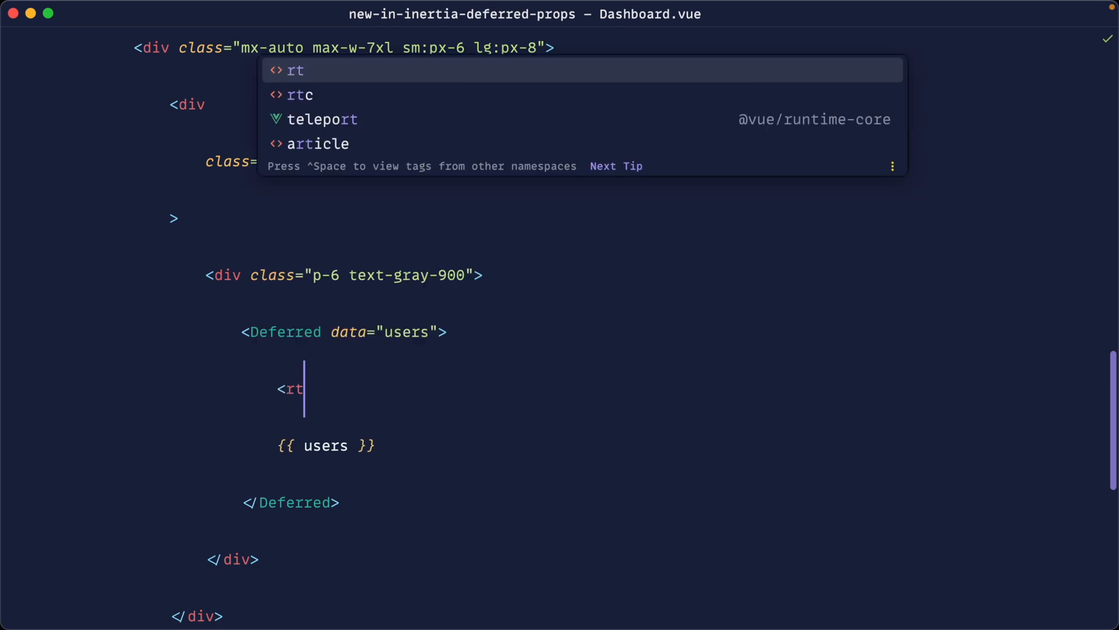
type("emplate>")
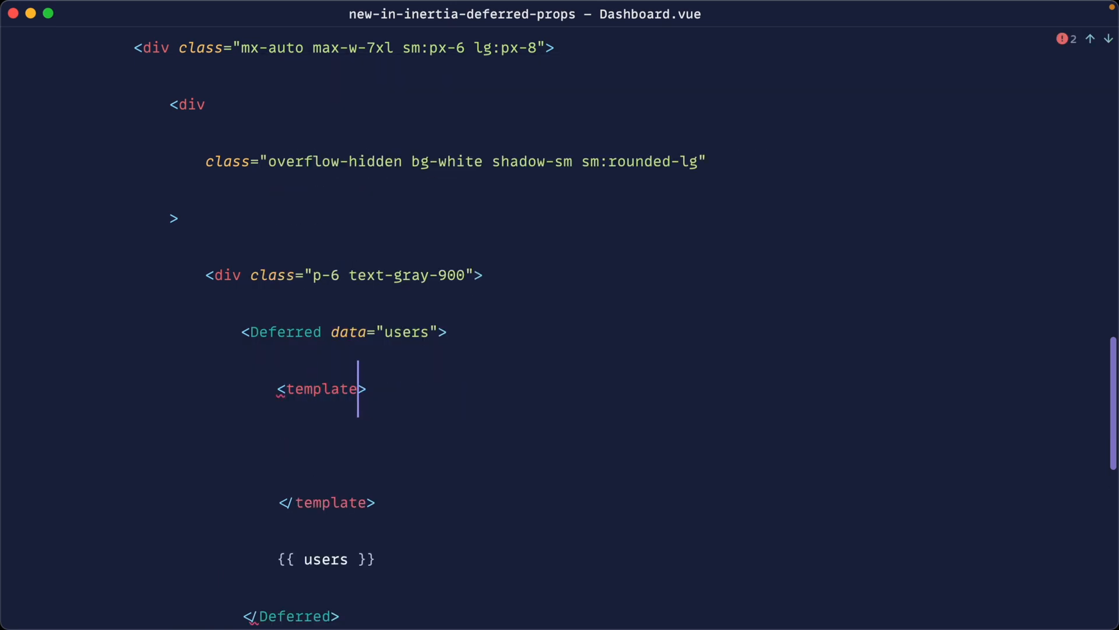
type("#fallback")
type("<div>")
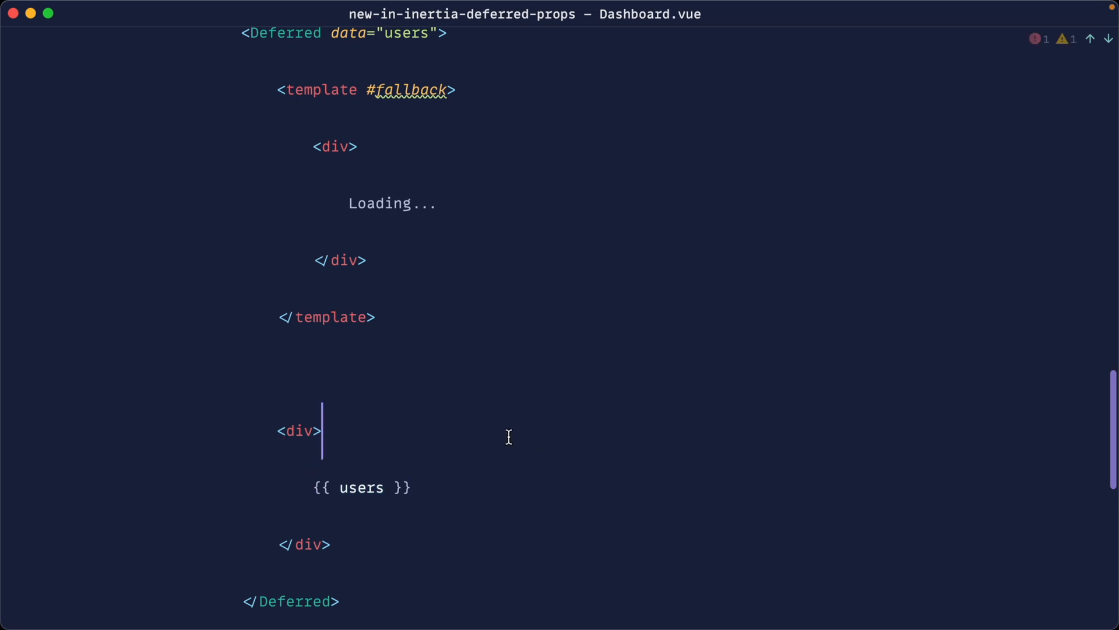
double_click(362, 488)
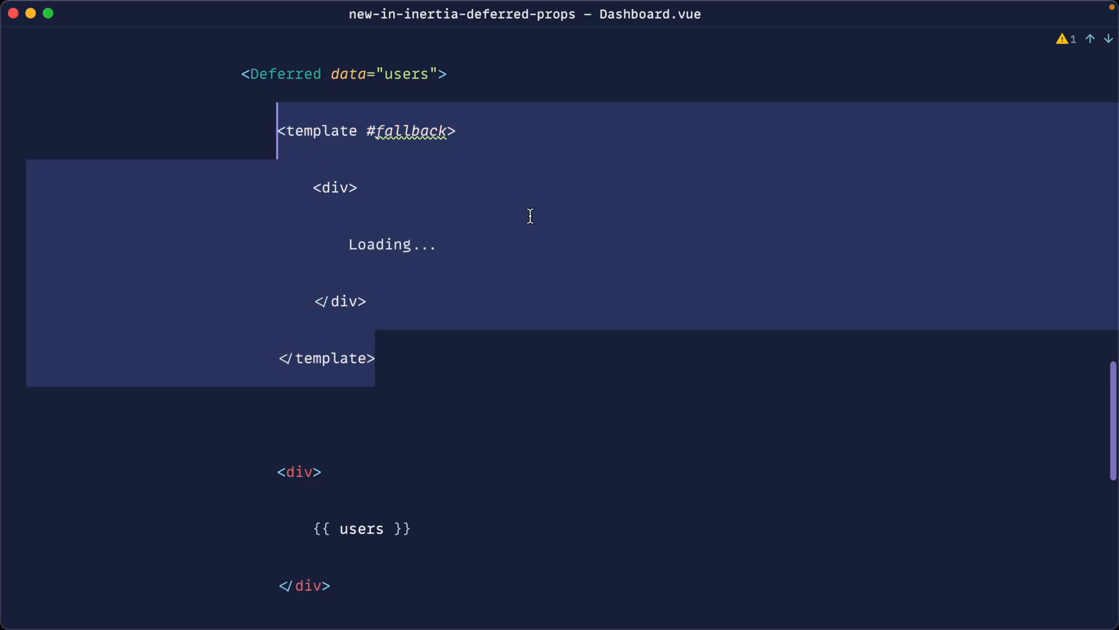
Step: Draft an isLoading ref set to false and a router.reload call with only: ['users'] in the script
left_click(511, 345)
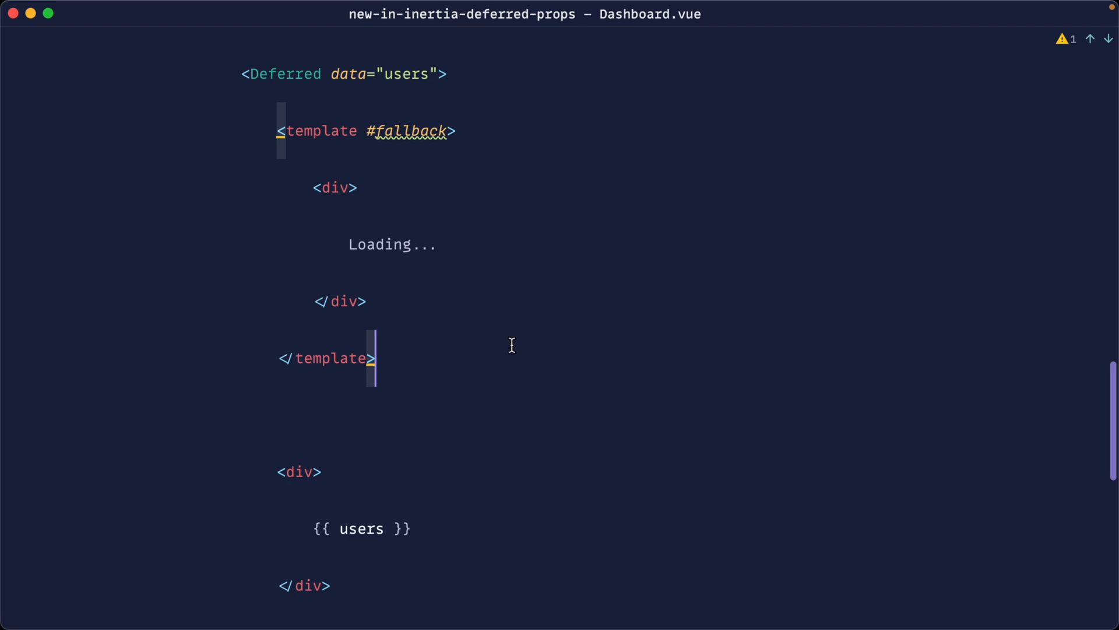
scroll("up", 3)
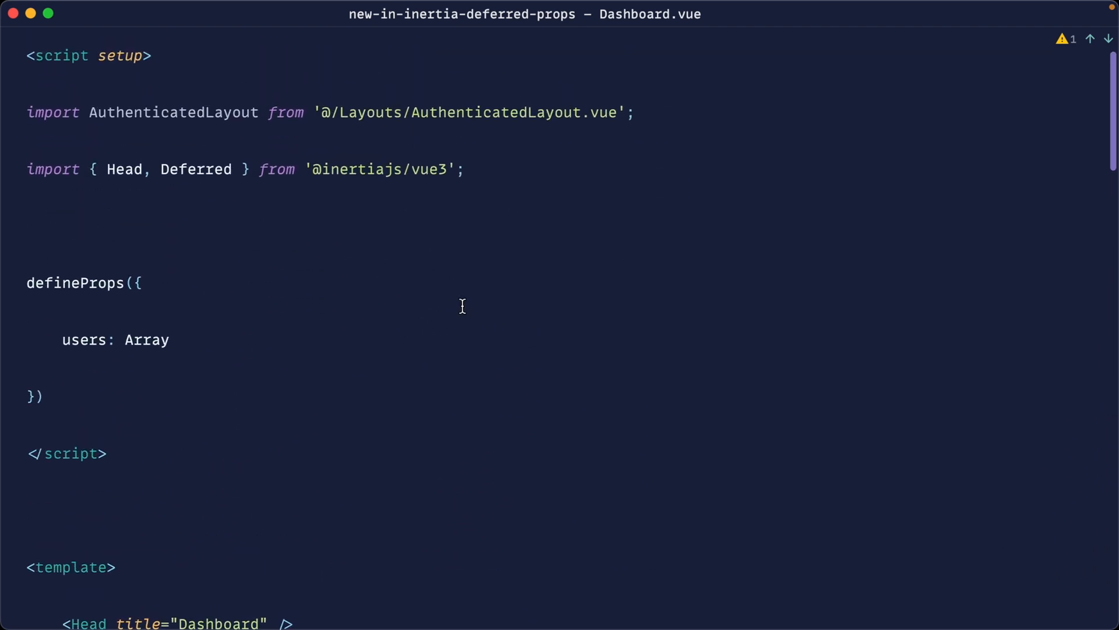
type("const isLoading = ref(")
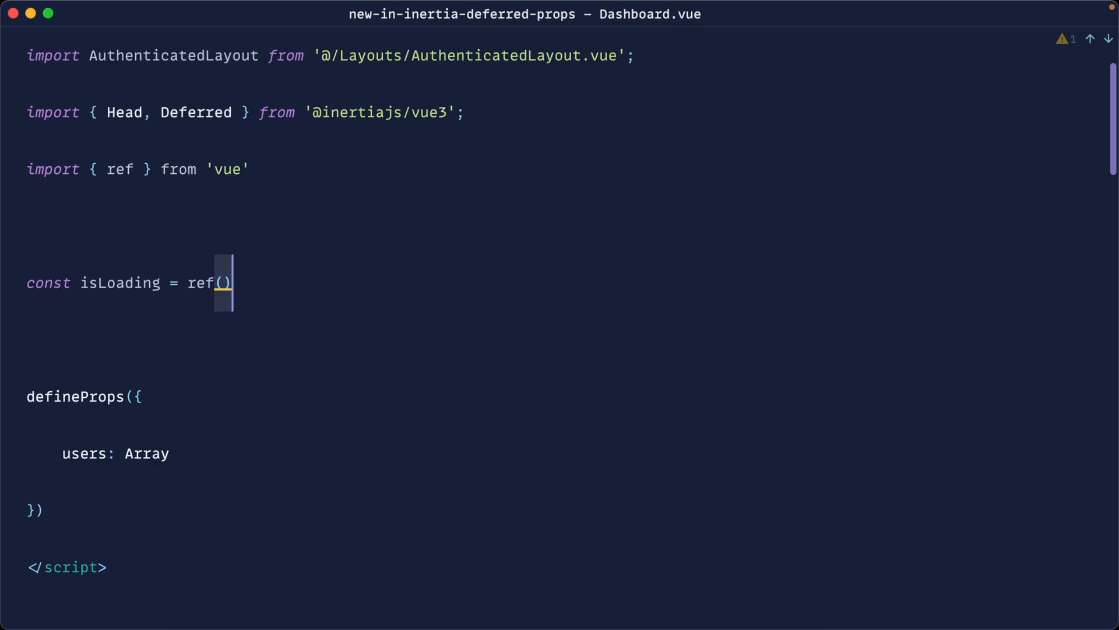
type("false")
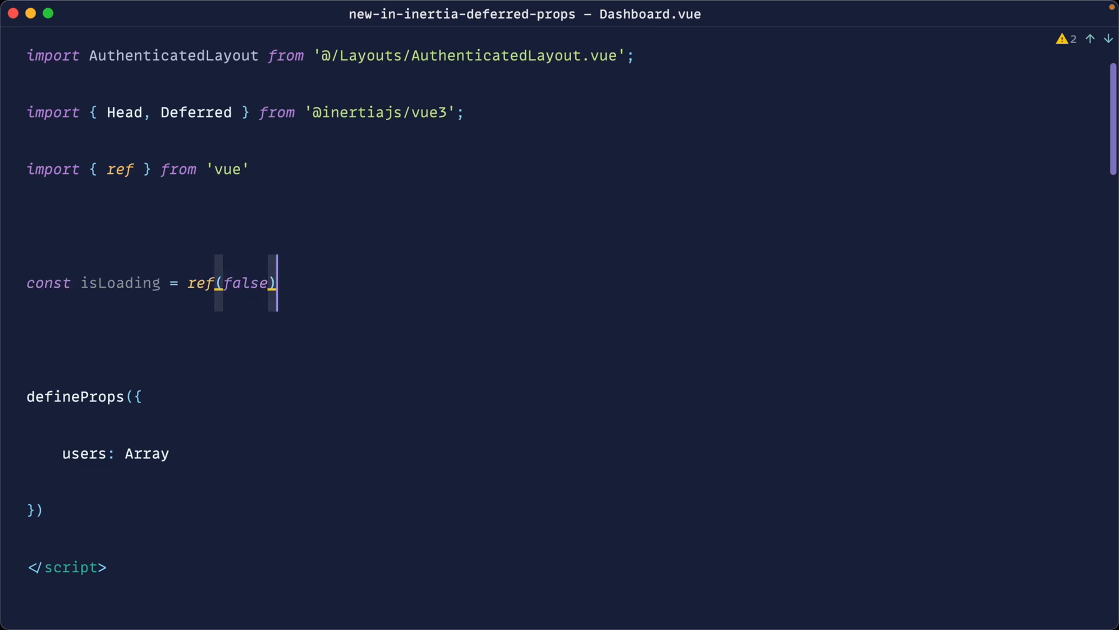
type("router")
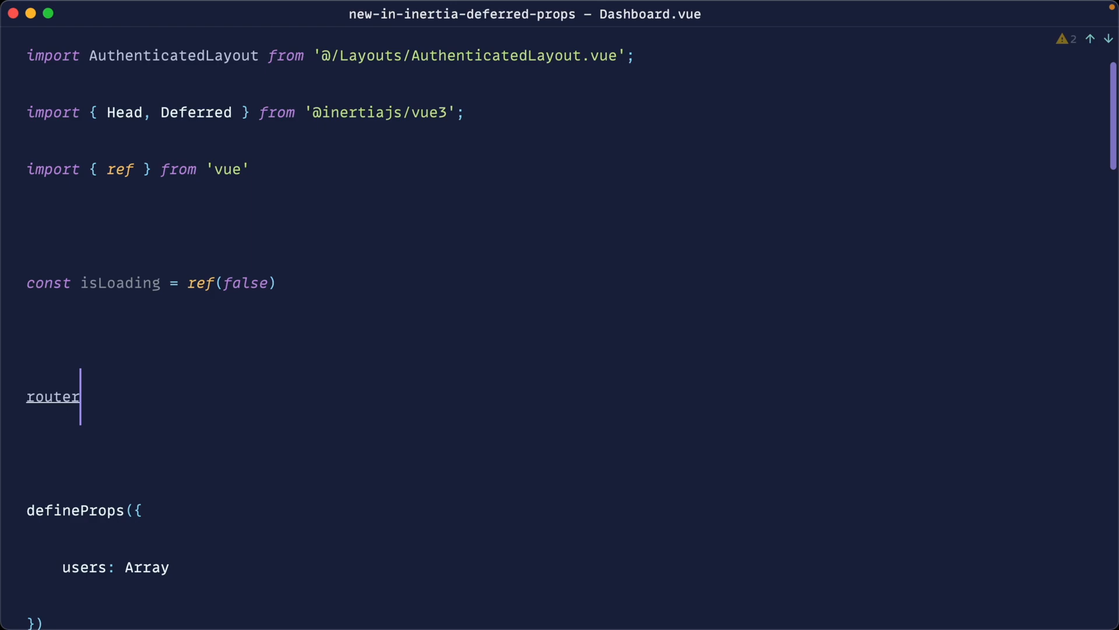
type(".reload()")
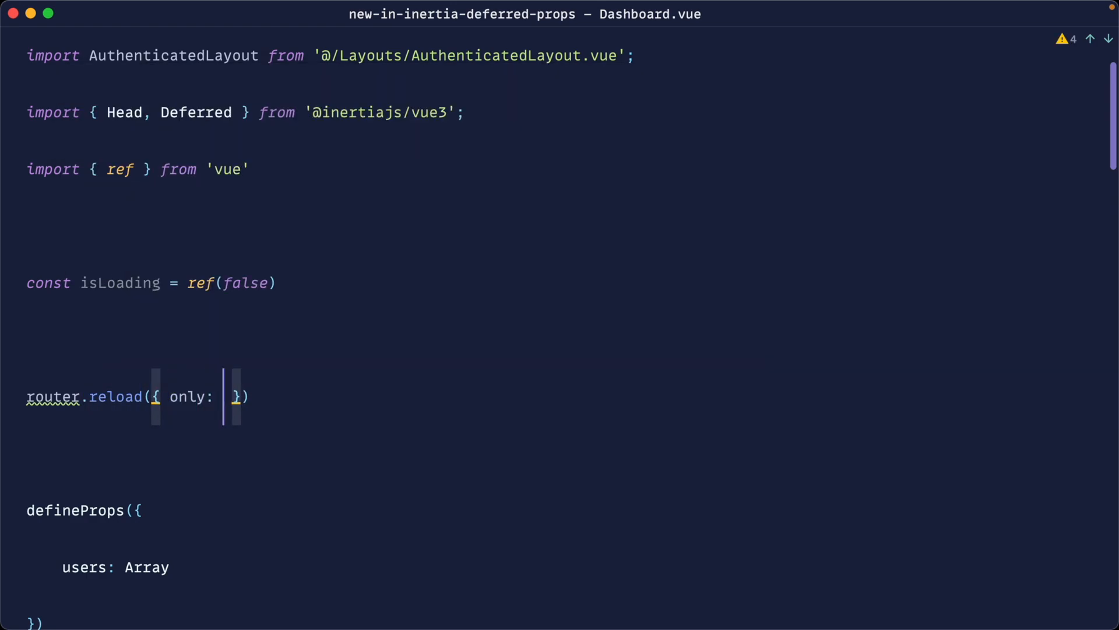
type("['']")
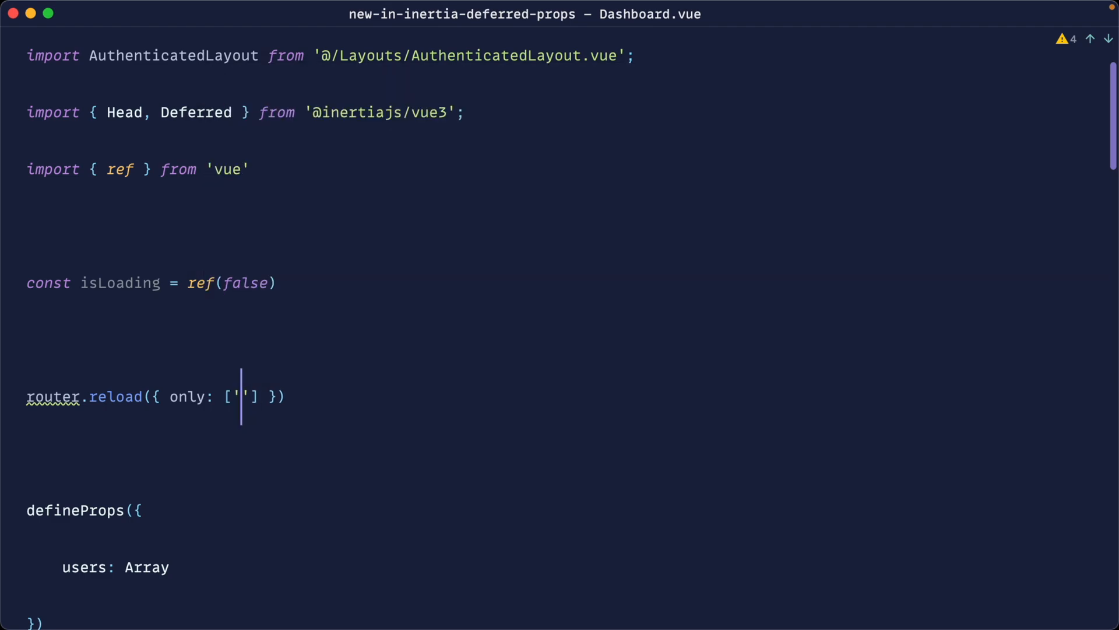
type("users'],")
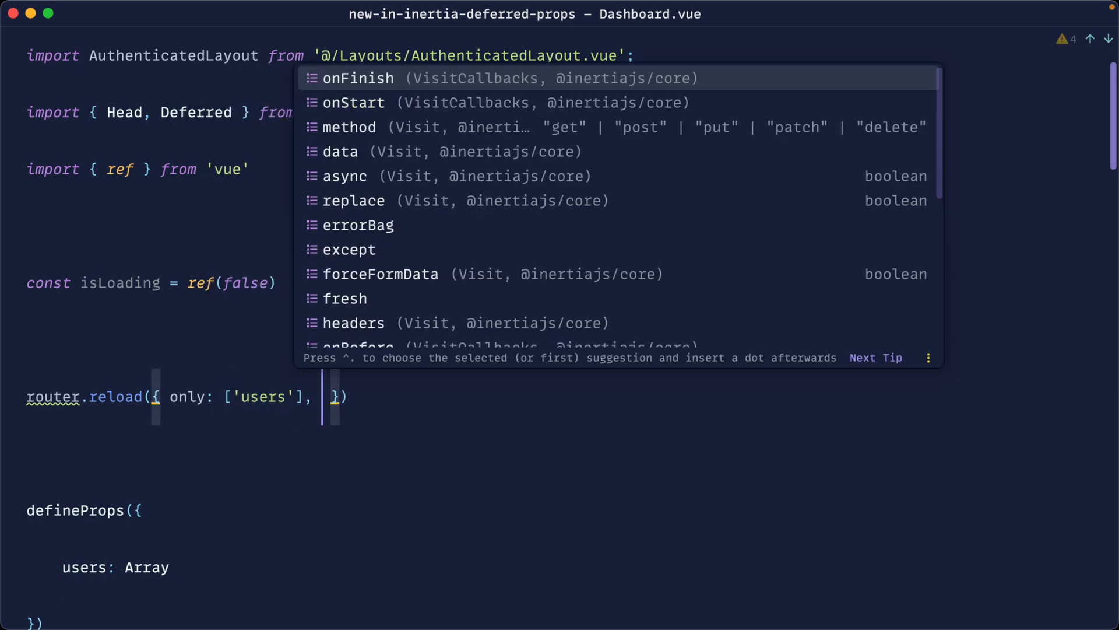
type("on")
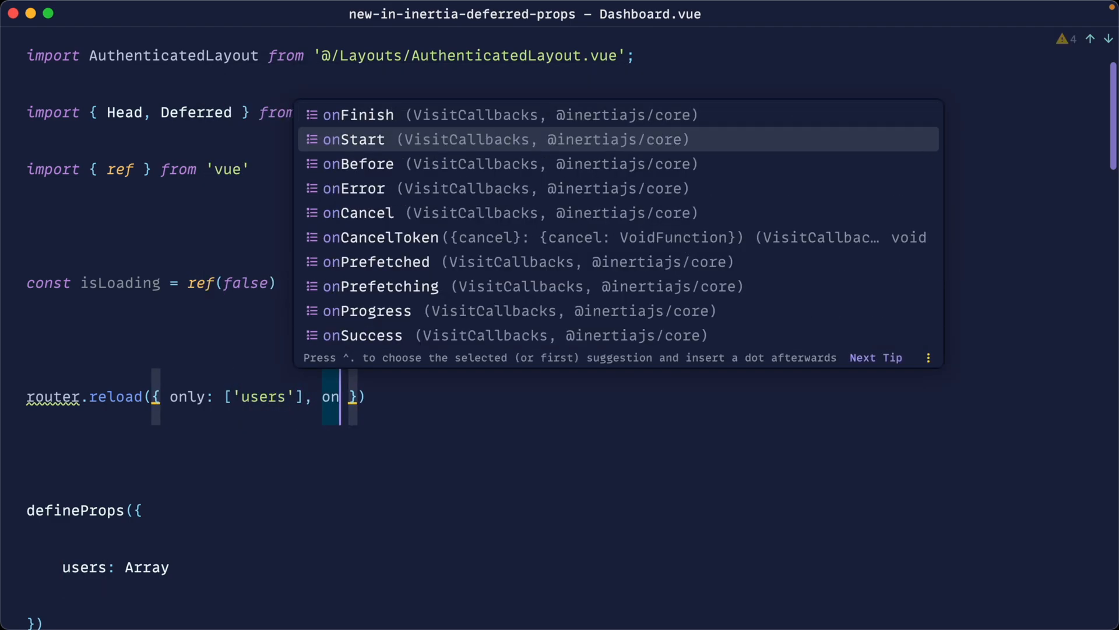
Step: Delete the drafted isLoading and router.reload code, leaving just the users prop, and return to the Deferred template
left_click(352, 139)
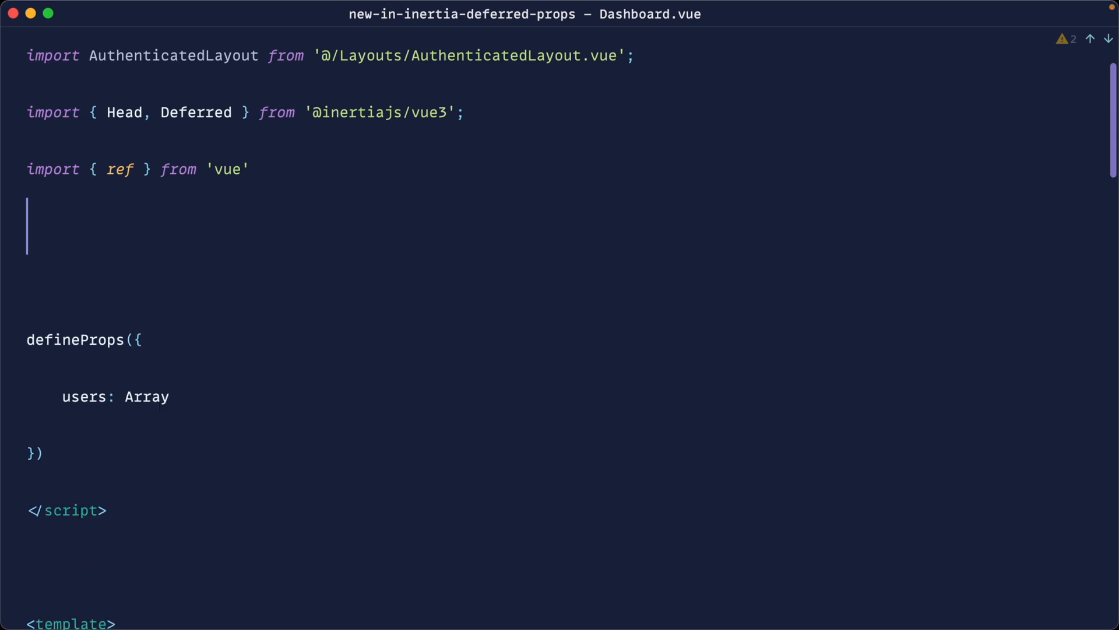
scroll("down", 3)
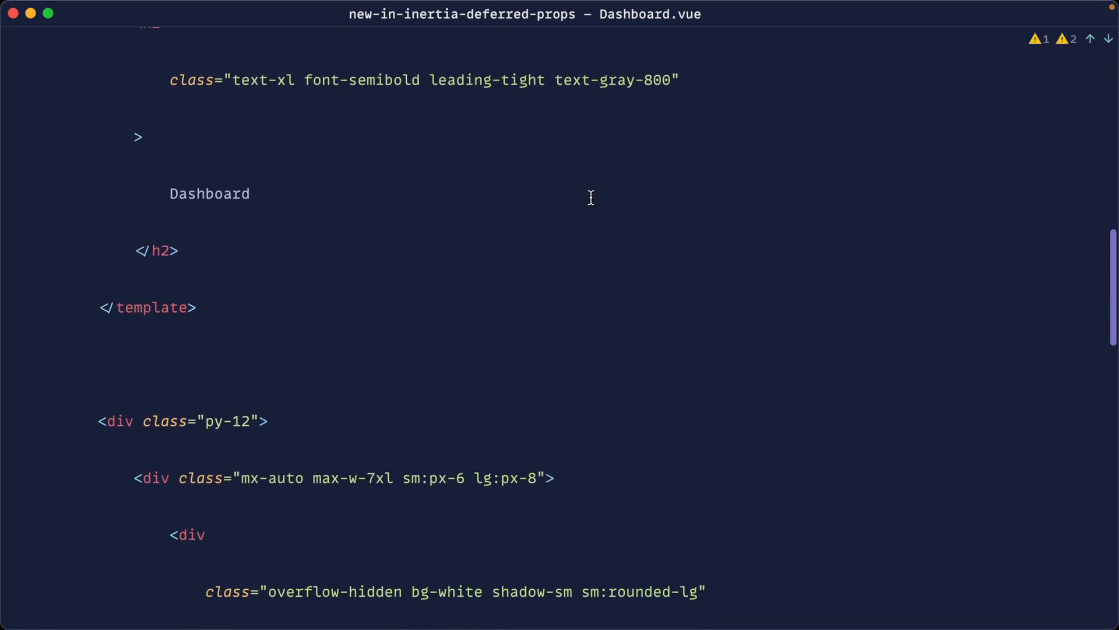
scroll("down", 3)
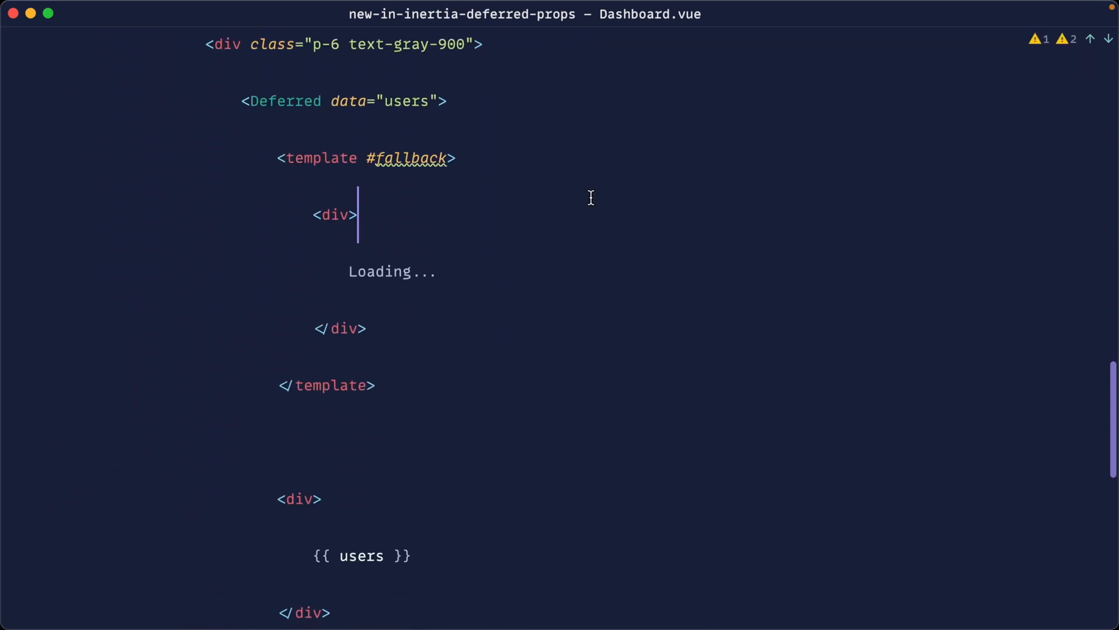
mouse_move(590, 197)
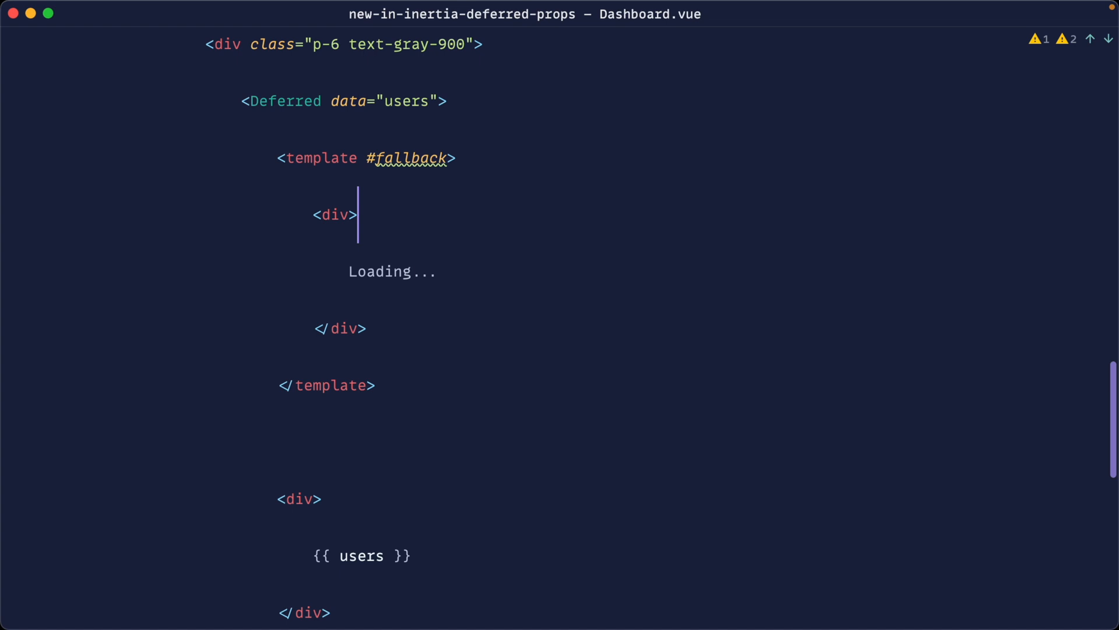
mouse_move(532, 161)
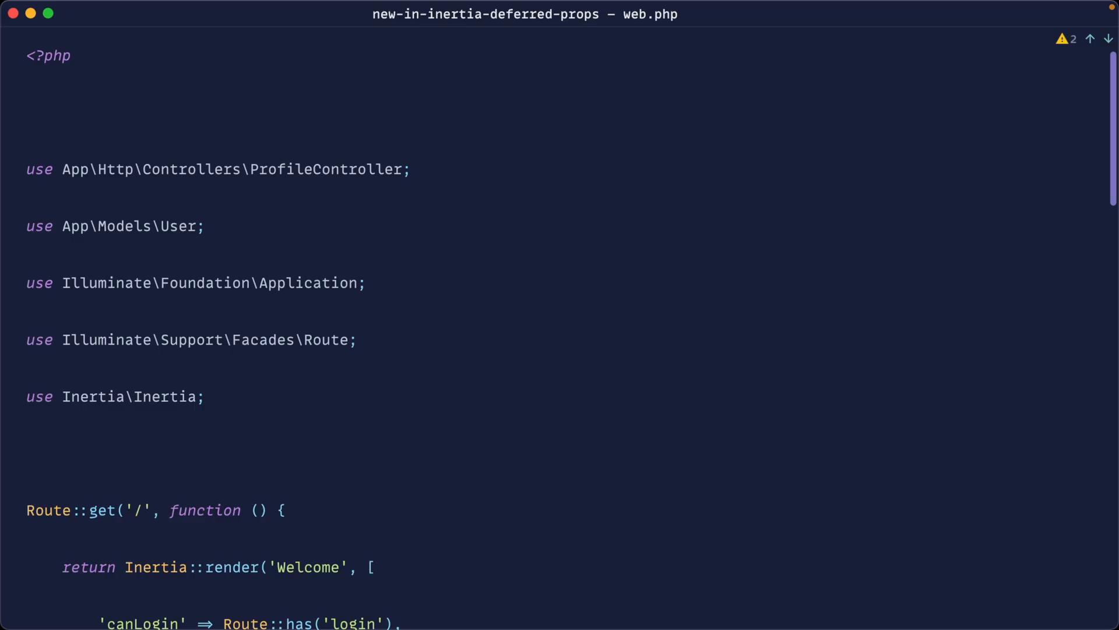
Step: Duplicate the 'users' defer entry as 'moreUsers' and 'evenMoreUsers', each sleeping a second before User::get()
scroll("down", 3)
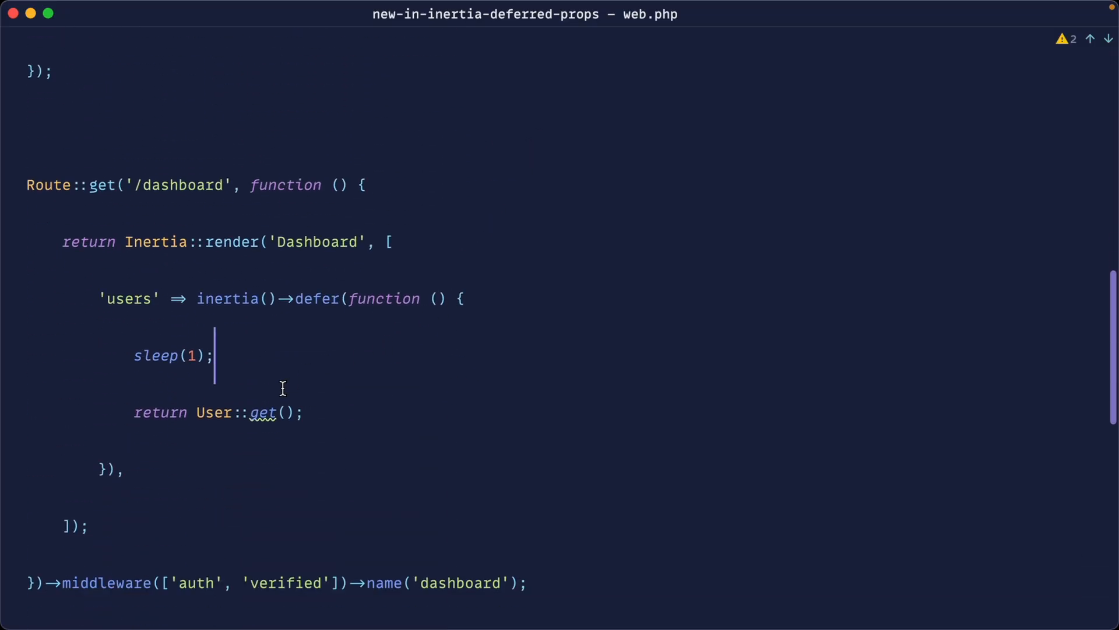
left_click(124, 469)
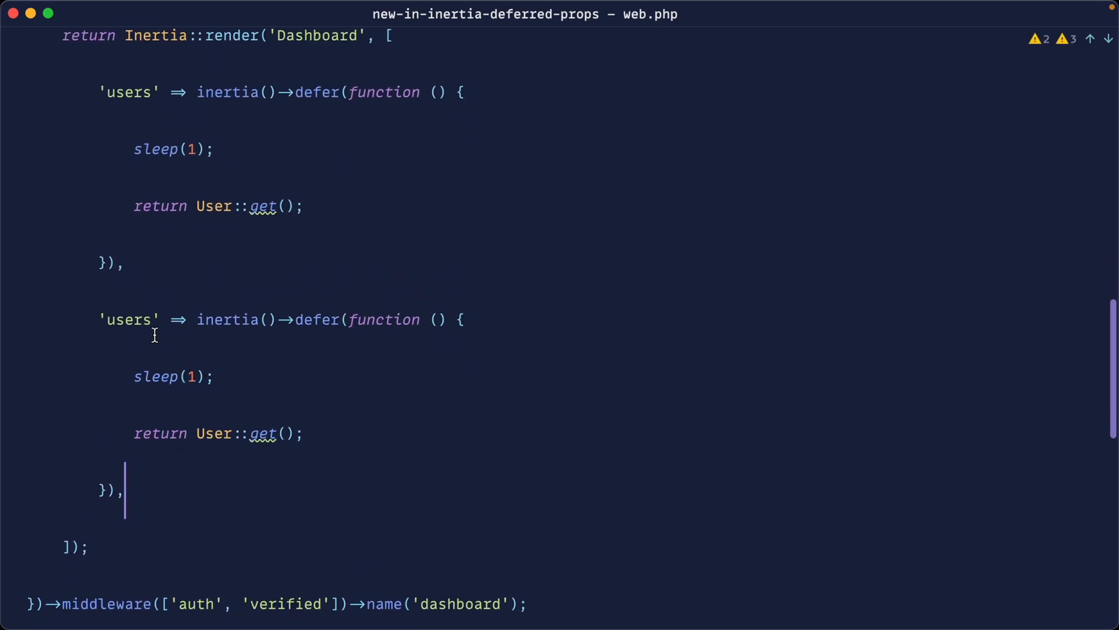
type("more")
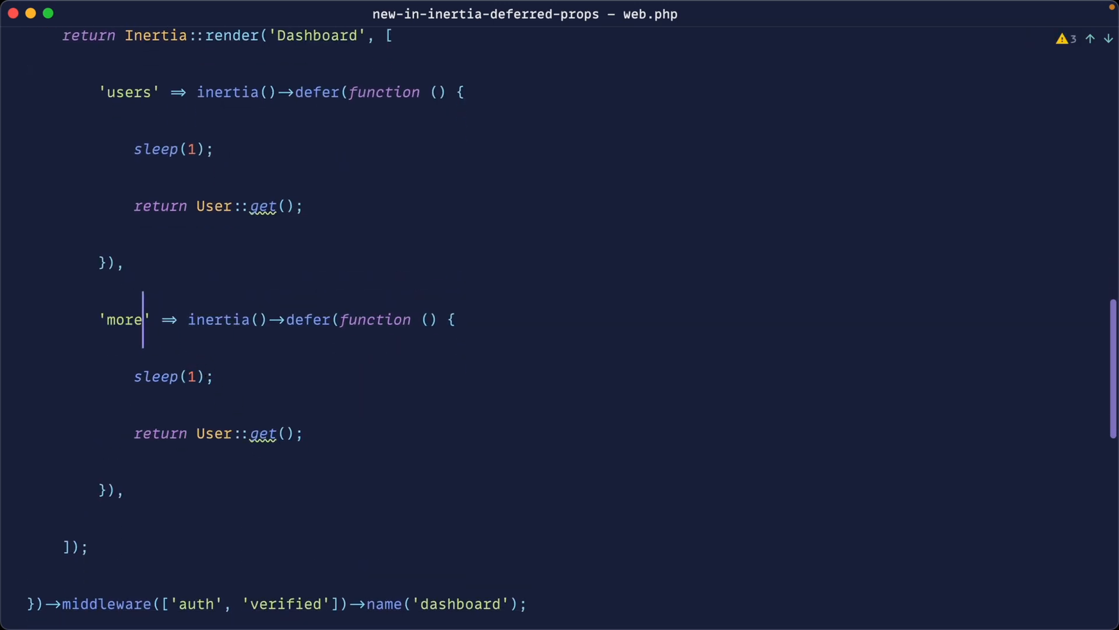
type("Users")
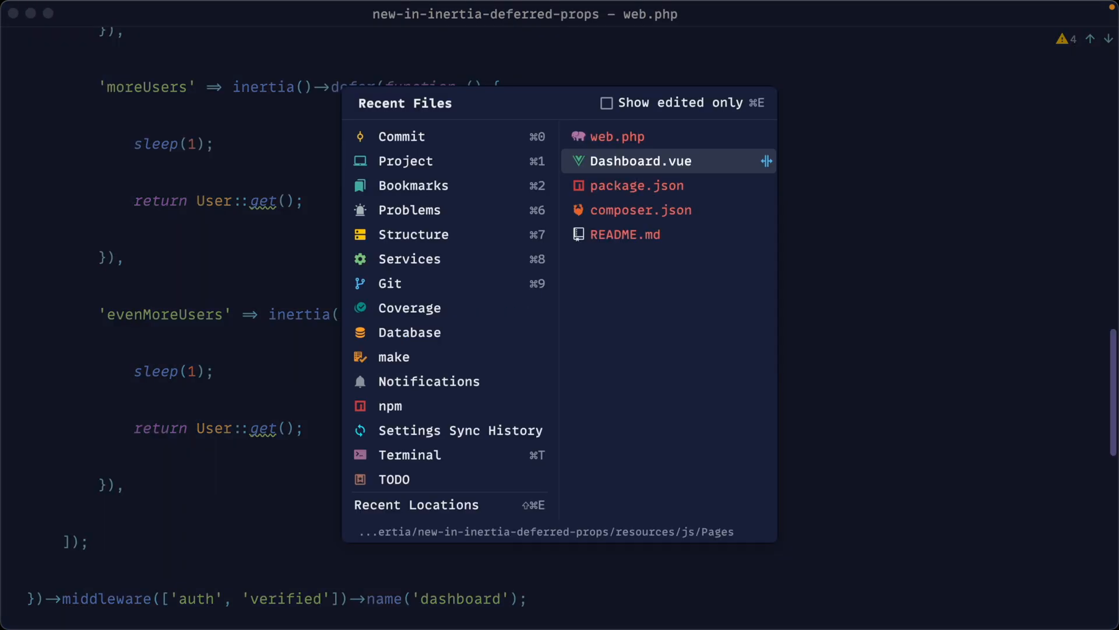
Step: Return to Dashboard.vue from Recent Files and select the Deferred users block
left_click(640, 161)
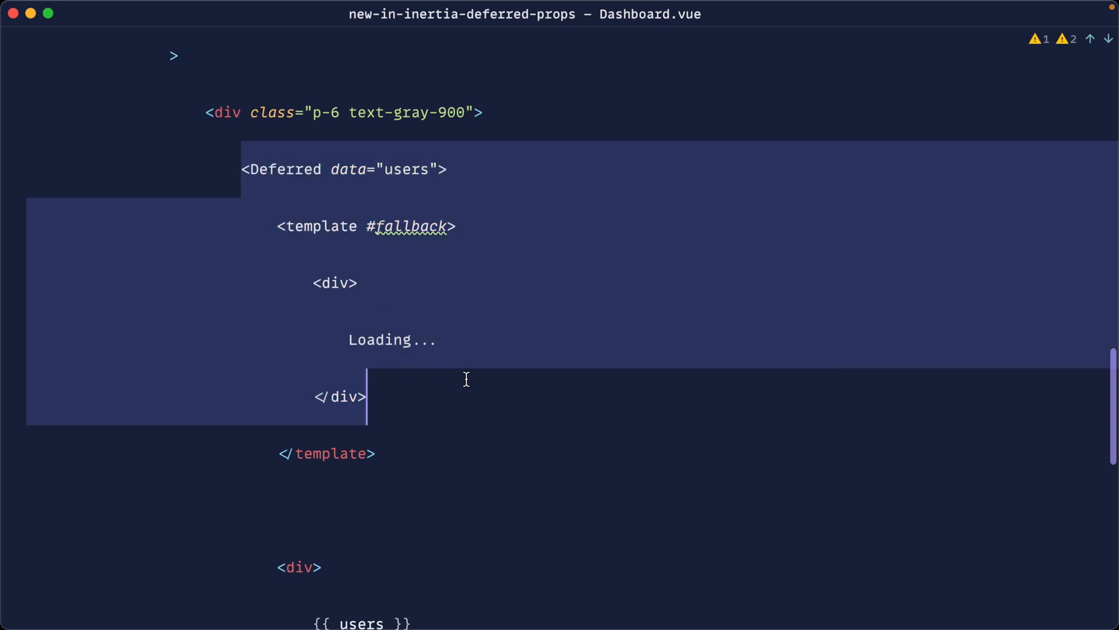
left_click(446, 169)
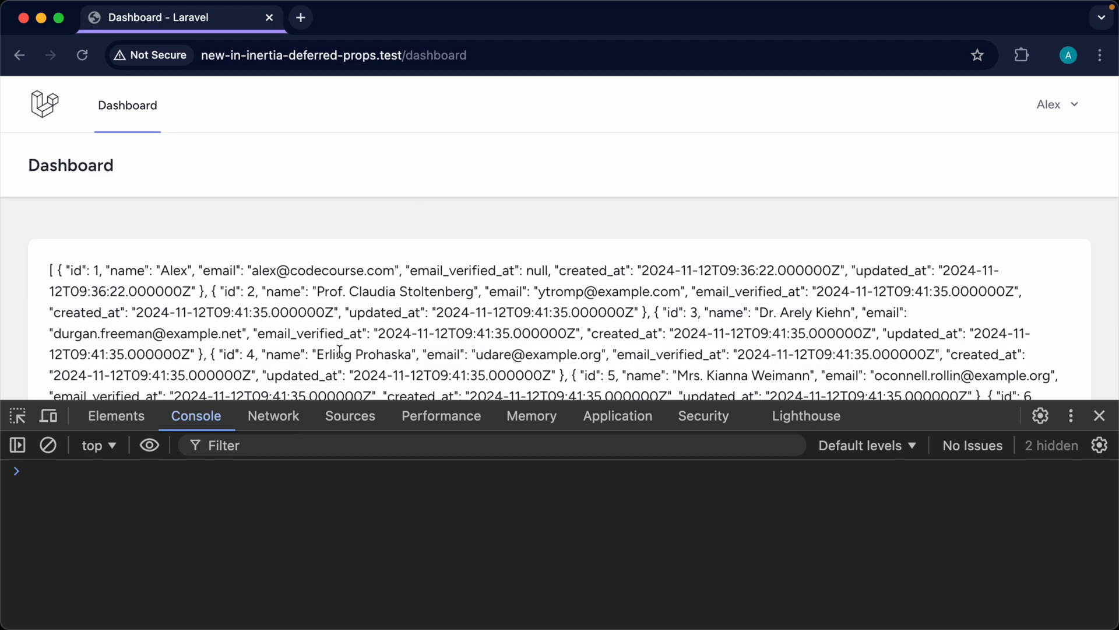
Step: In DevTools Network, filter to Fetch/XHR and preview the dashboard request's users, moreUsers and evenMoreUsers props
left_click(273, 416)
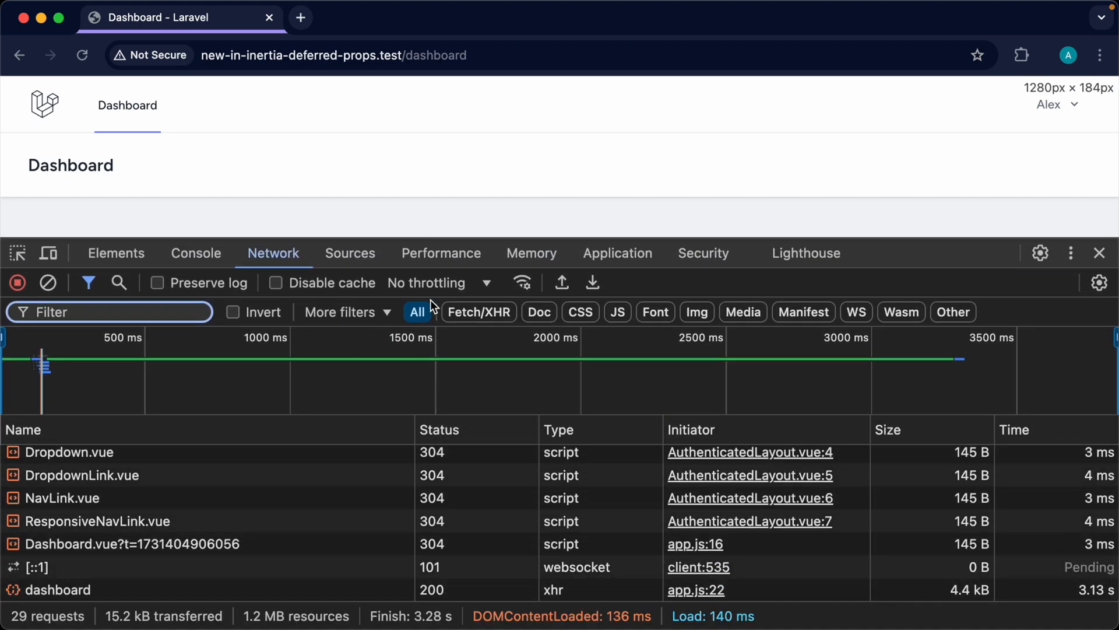
left_click(478, 312)
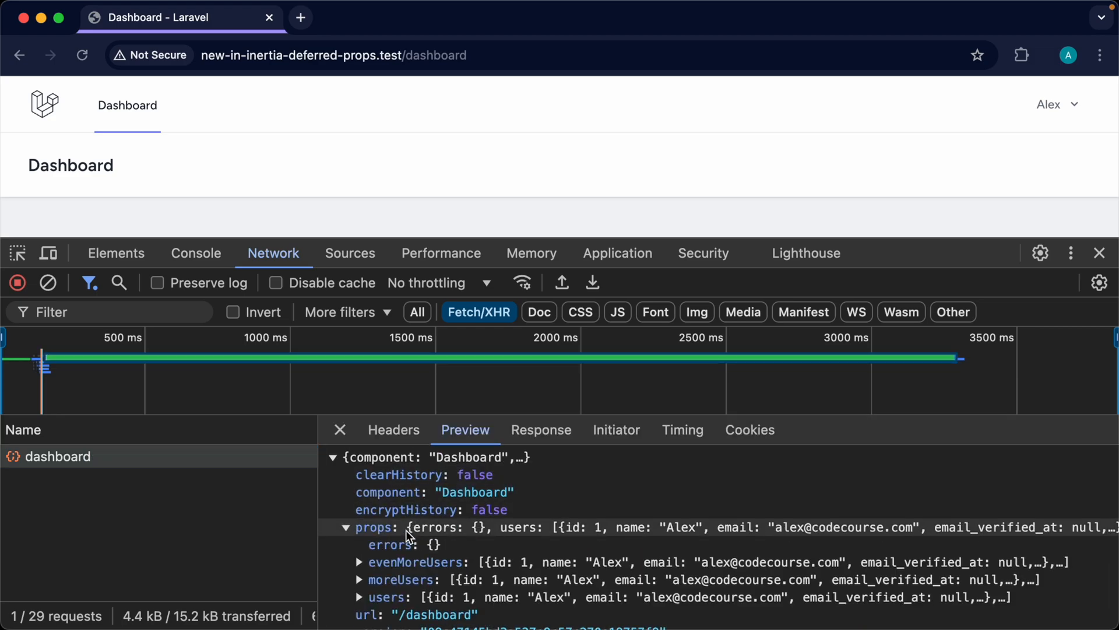
scroll("down", 3)
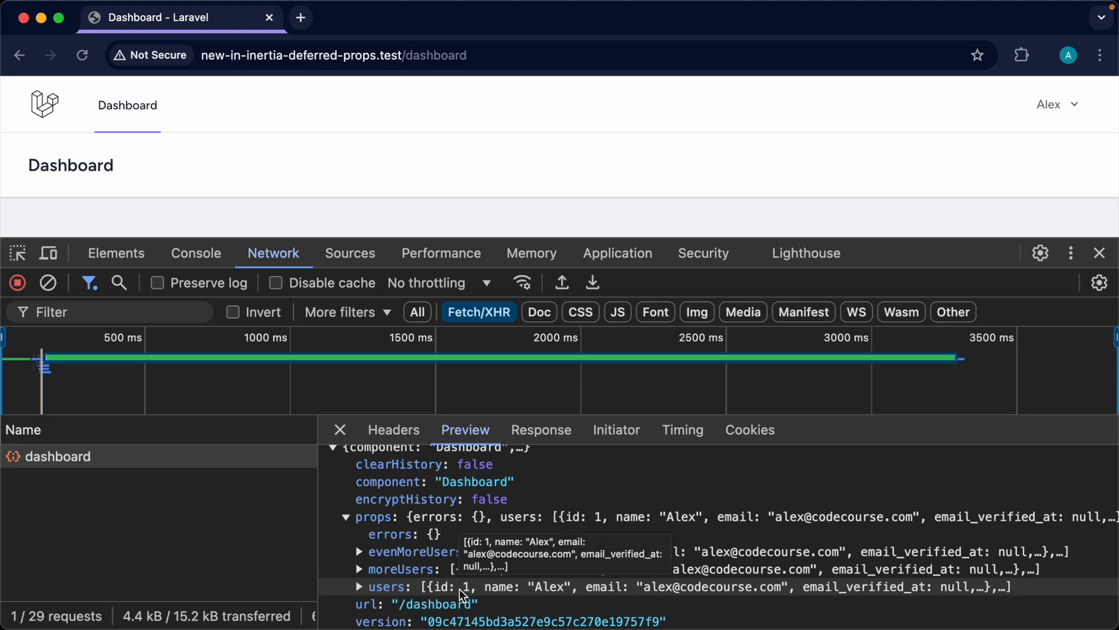
mouse_move(427, 585)
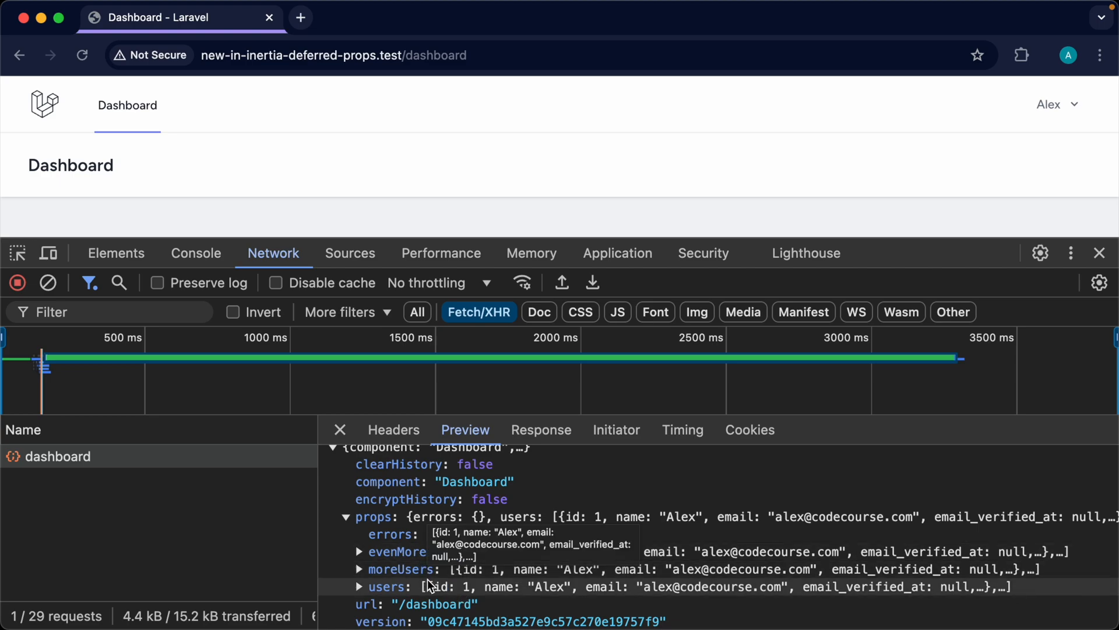
mouse_move(424, 557)
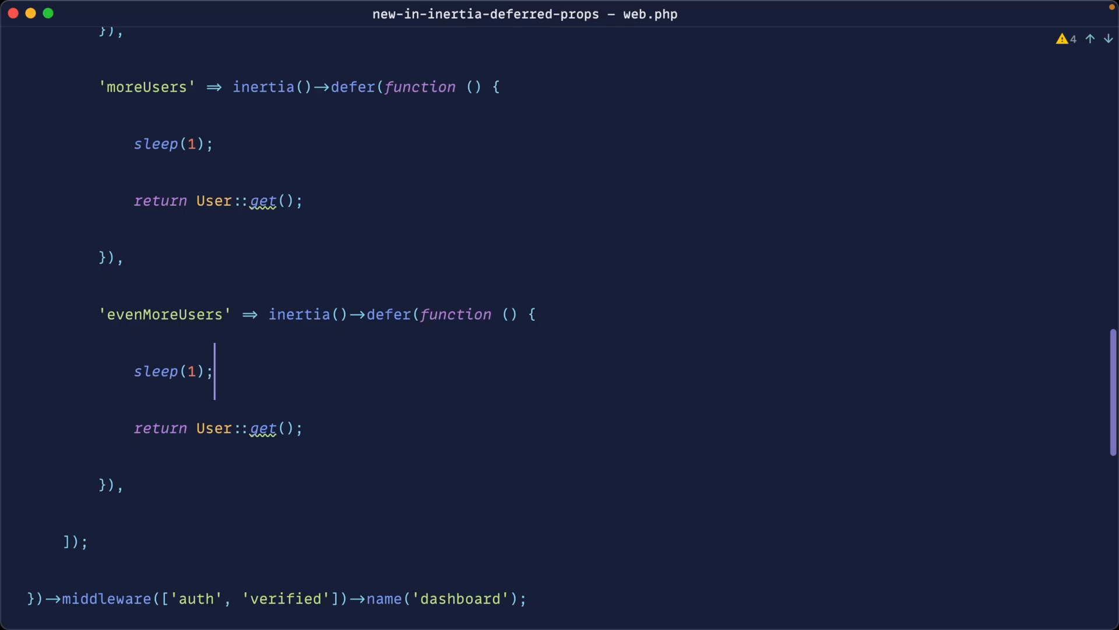
Step: Pass 'one' as the defer group for the users and moreUsers props in web.php
scroll("up", 3)
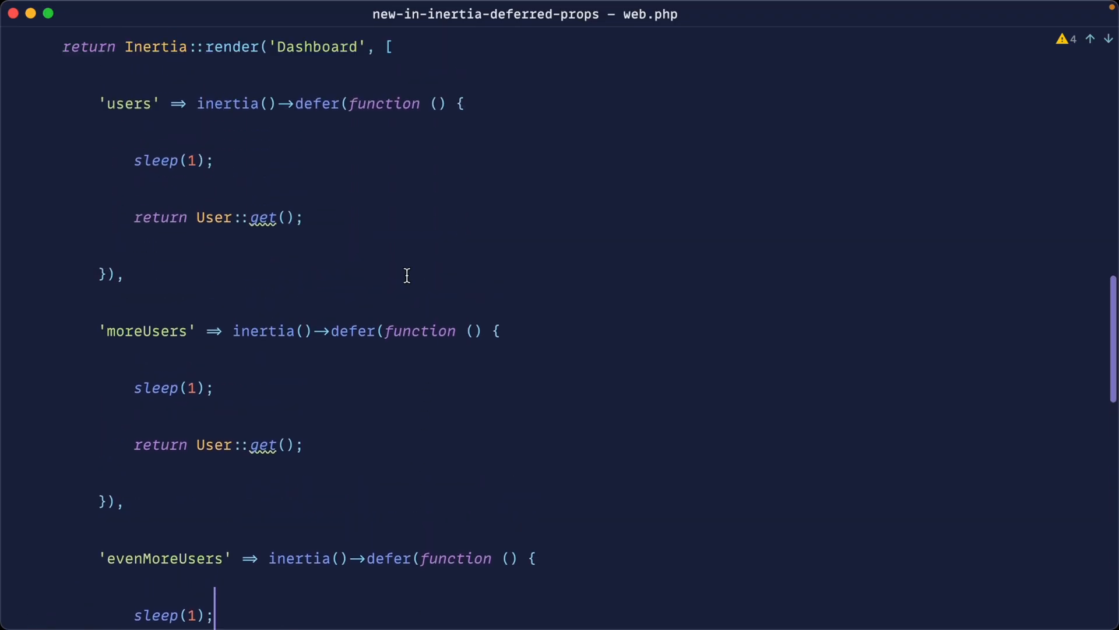
left_click(117, 274)
type(", '")
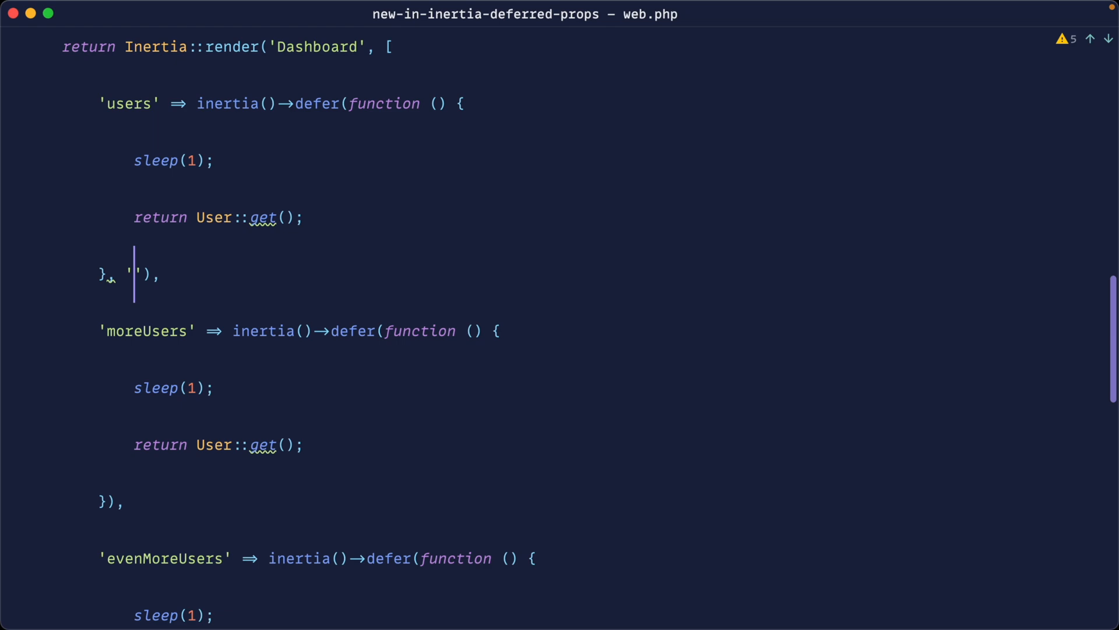
type("one")
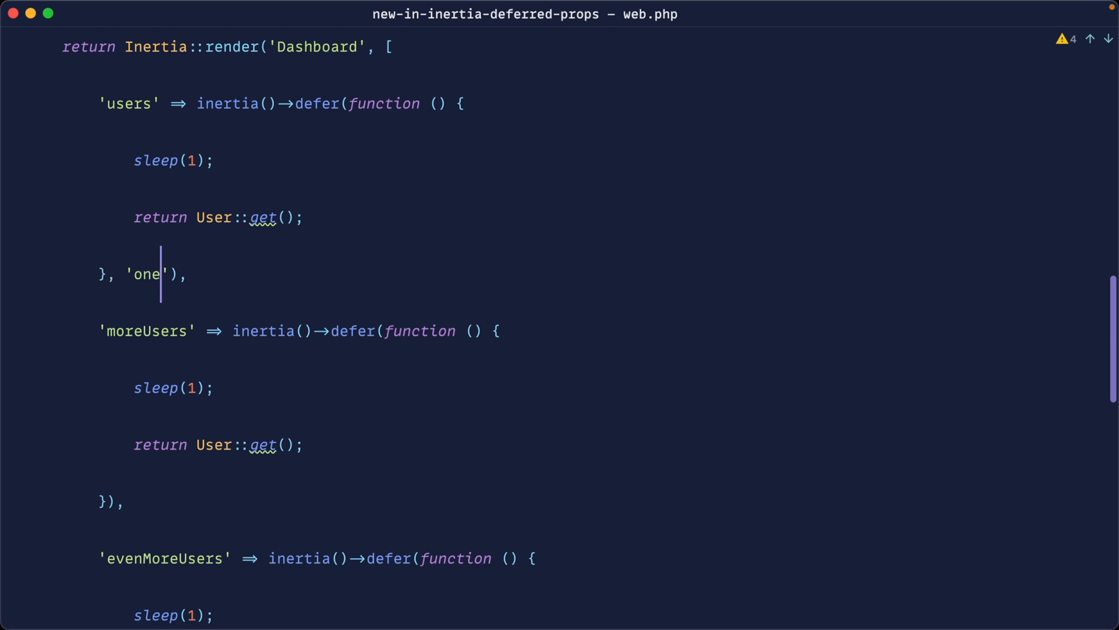
scroll("down", 3)
type(", 'one'")
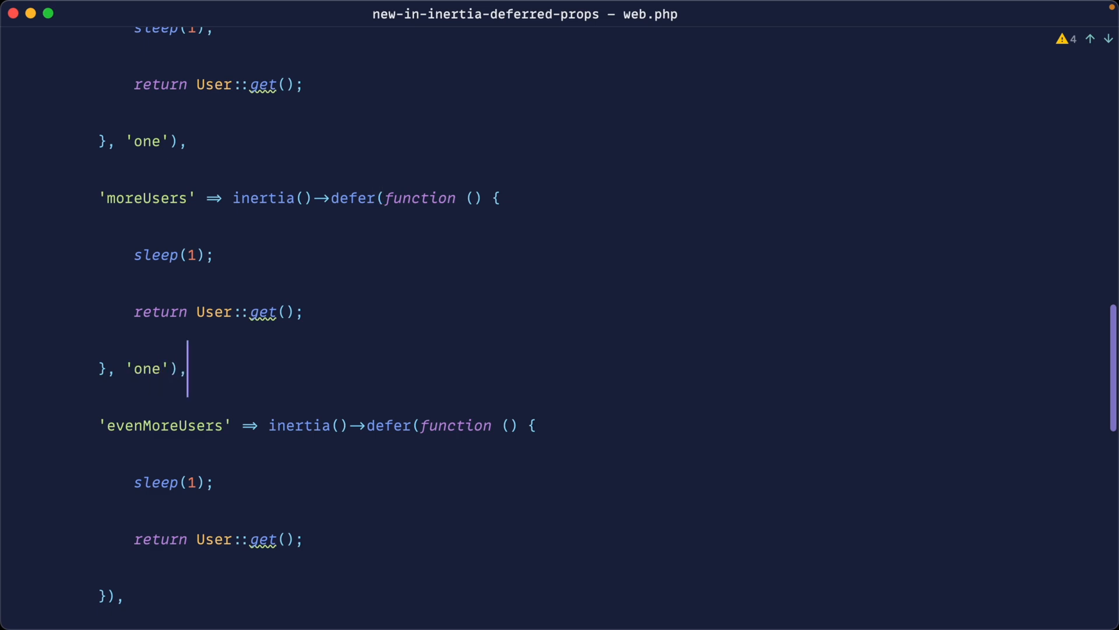
scroll("down", 3)
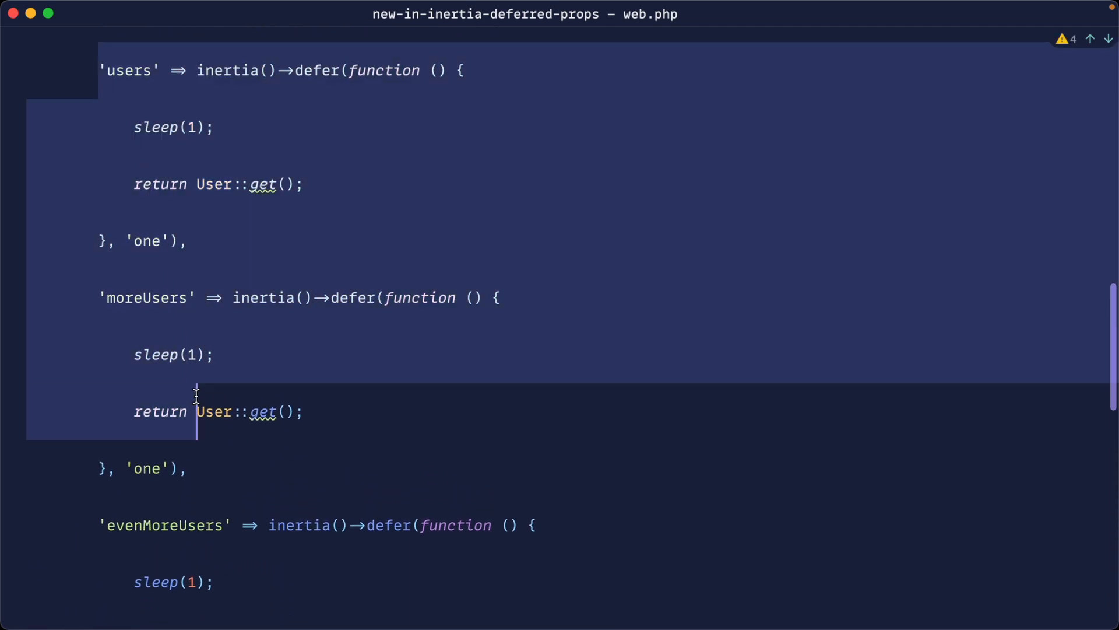
scroll("down", 3)
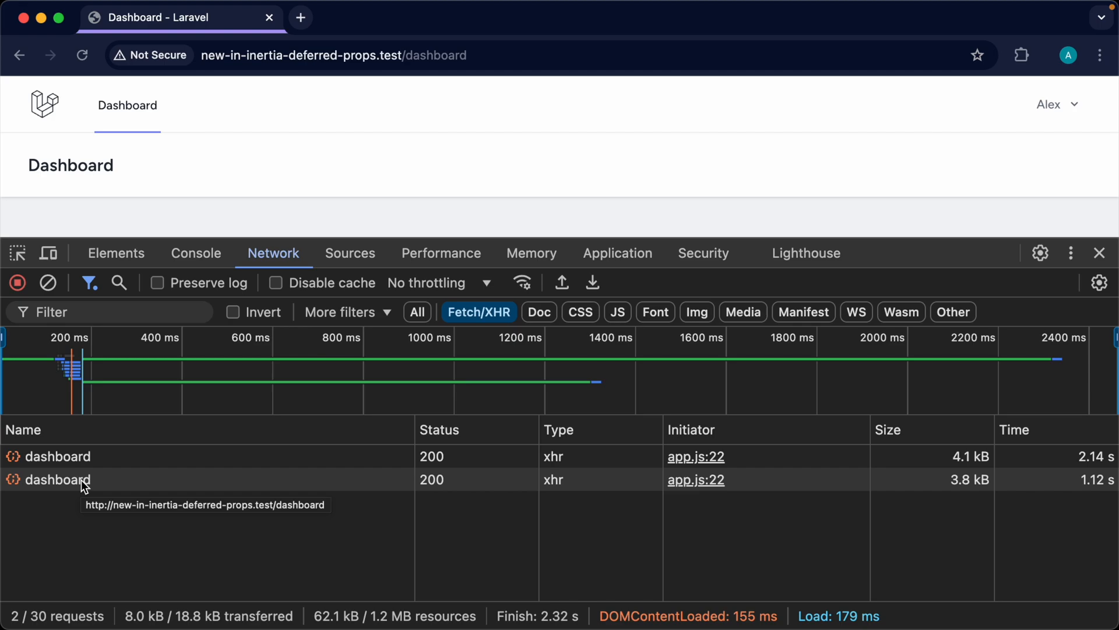
Step: Preview both dashboard XHRs and expand props on the 2.14 s one to show users and moreUsers together
left_click(59, 479)
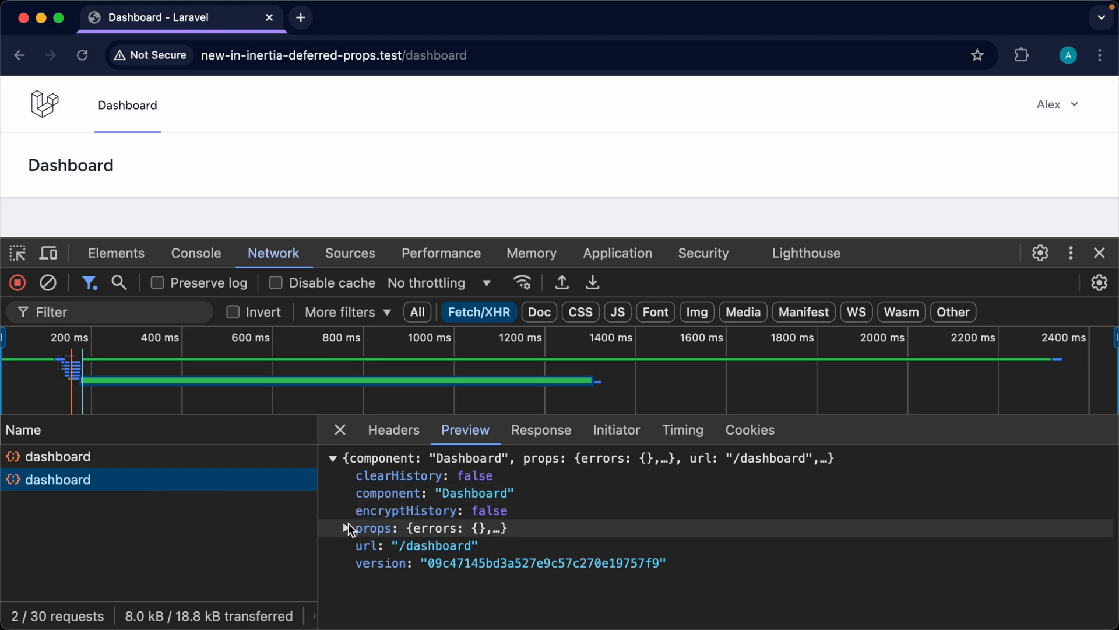
left_click(346, 528)
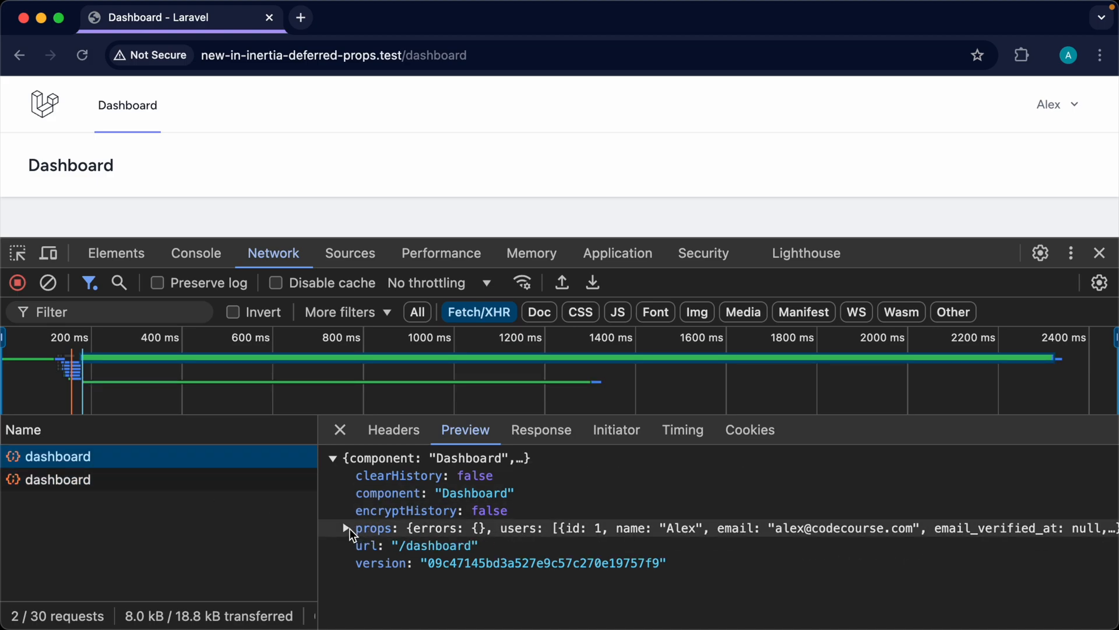
left_click(345, 528)
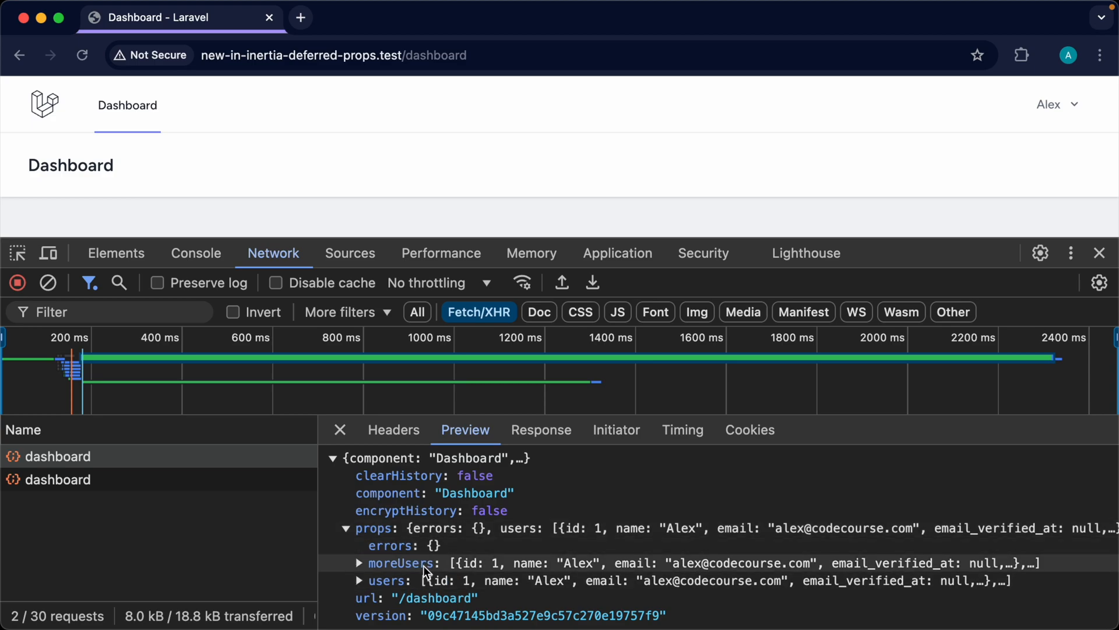
mouse_move(402, 562)
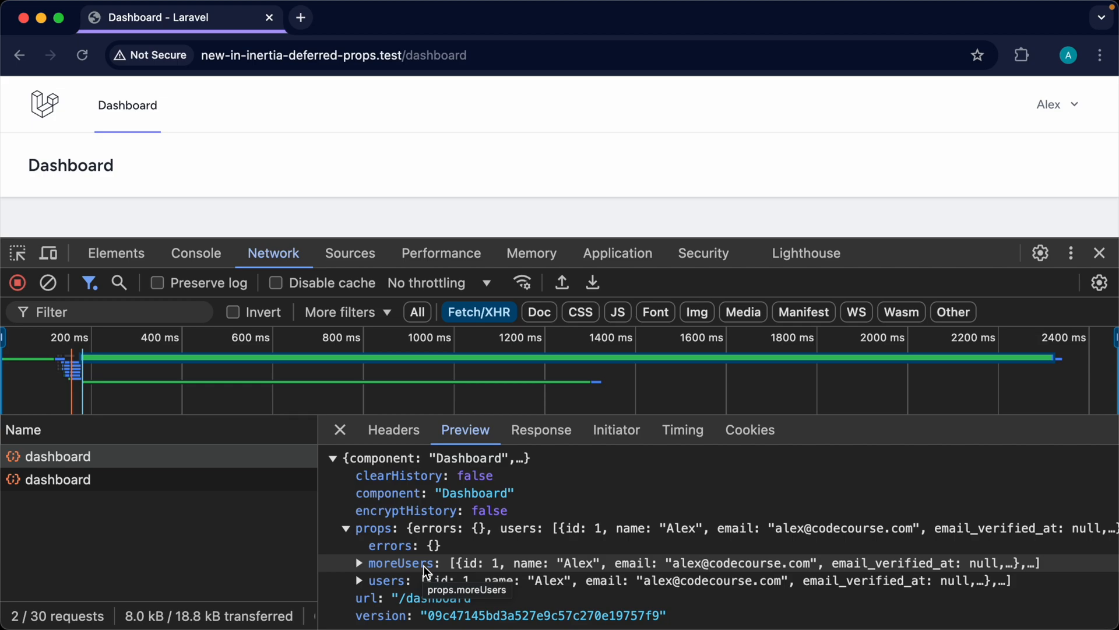
mouse_move(907, 363)
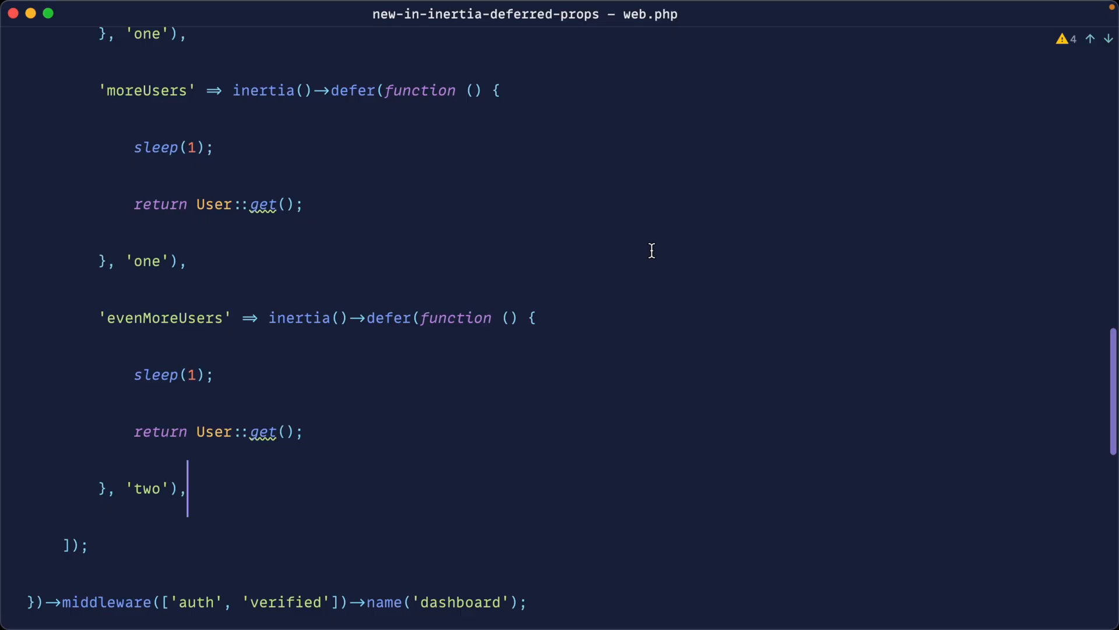
Step: In Dashboard.vue, change the first Deferred to :data="['users', 'moreUsers']"
key("cmd+e")
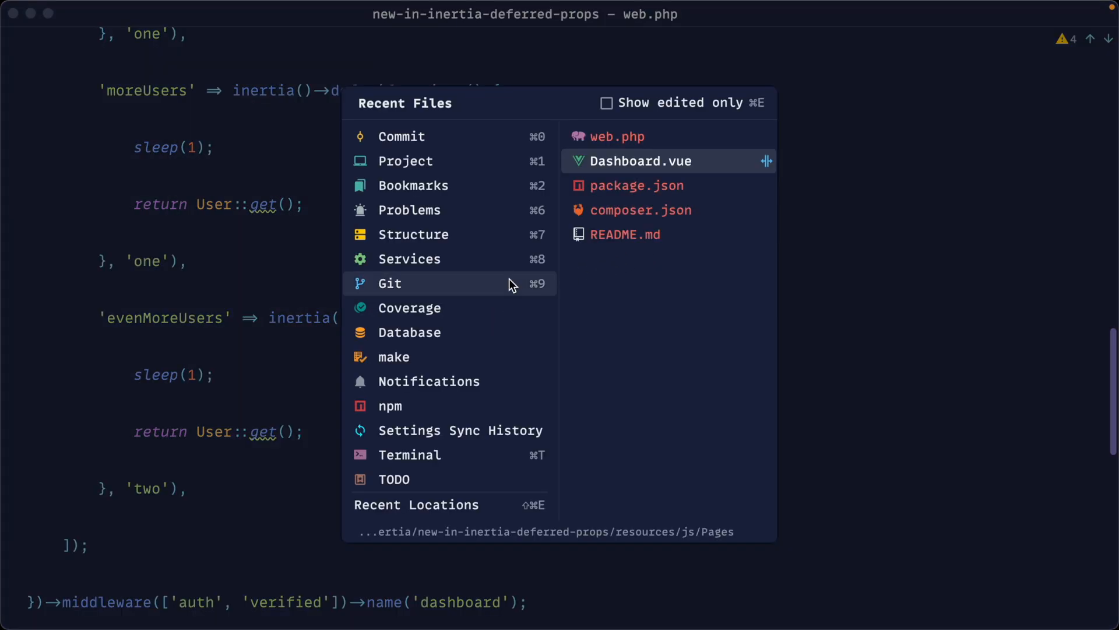
left_click(640, 161)
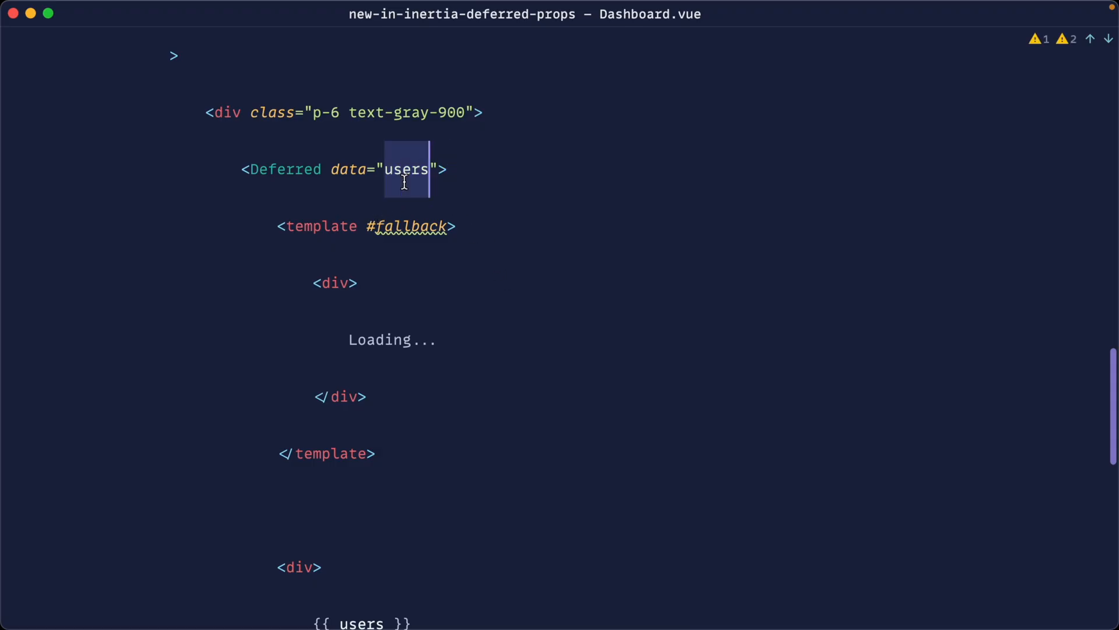
type("[]")
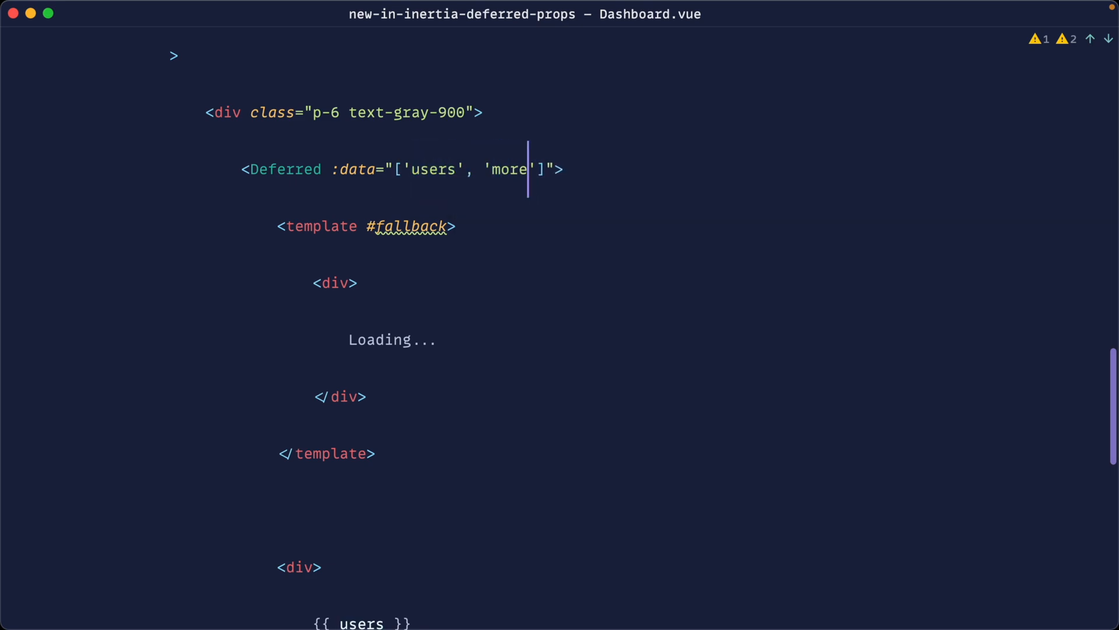
type("Users")
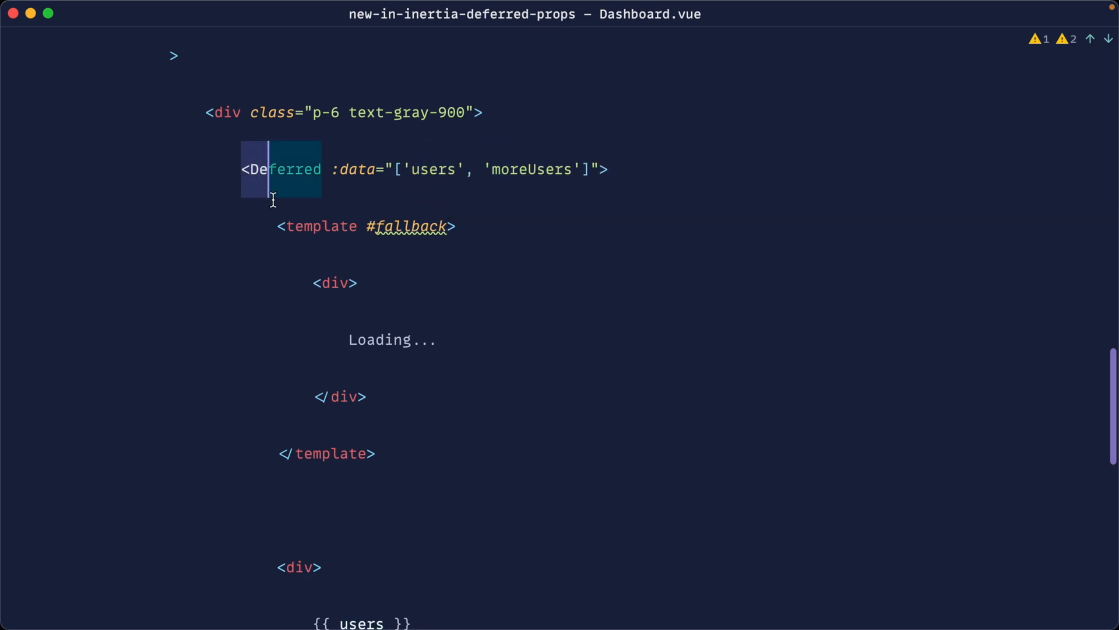
scroll("down", 3)
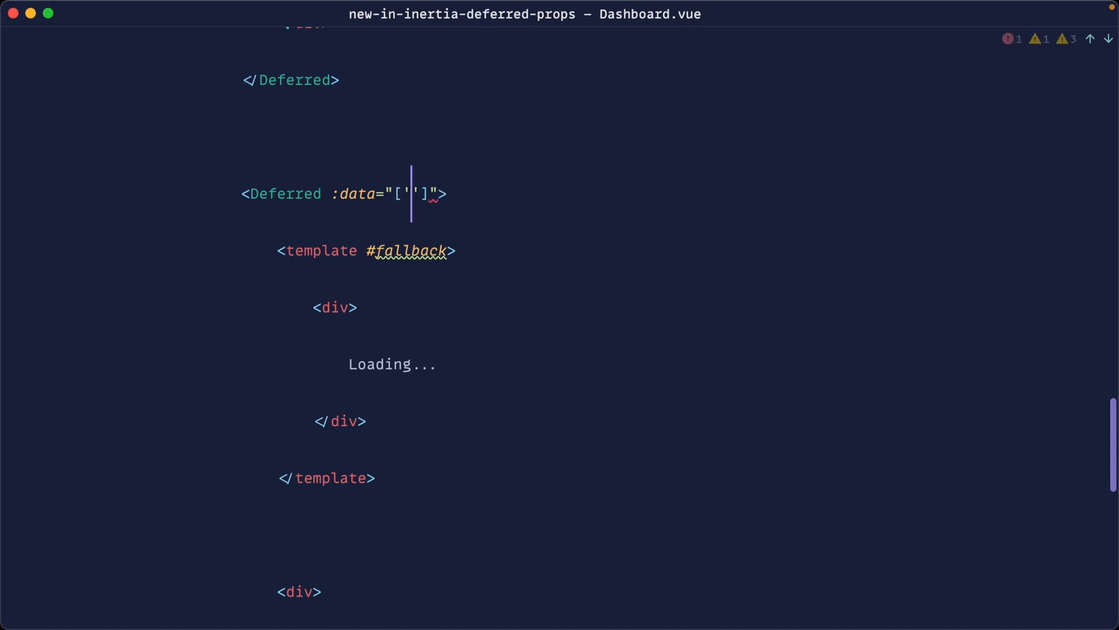
Step: Give the second Deferred :data="['evenMoreUsers']" outputting {{ evenMoreUsers }}, and add {{ moreUsers }} under {{ users }}
type("even")
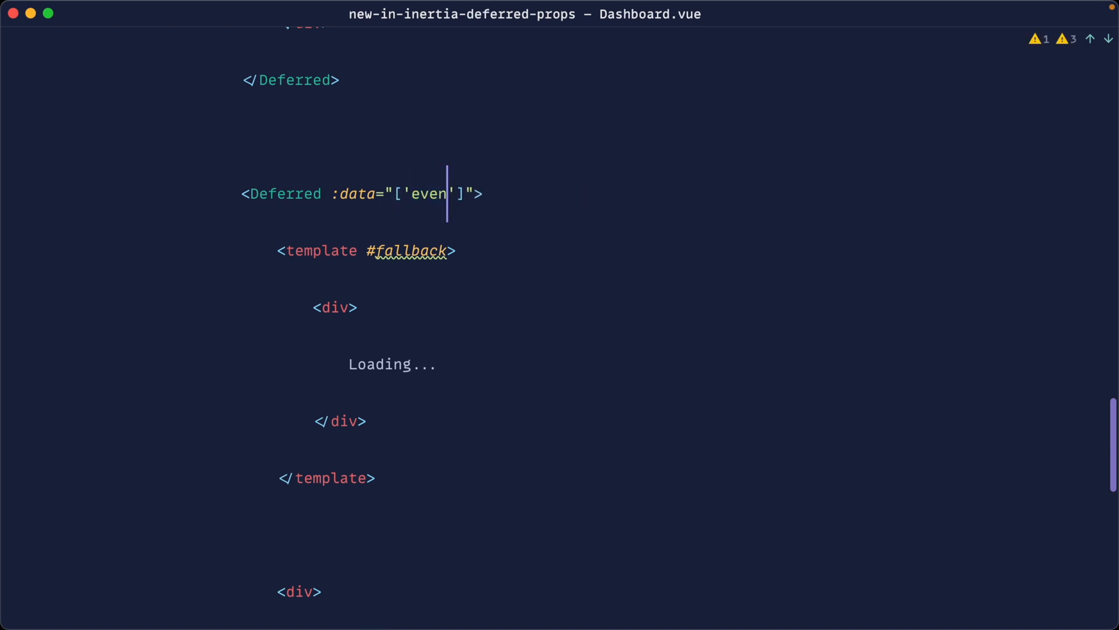
type("MoreU")
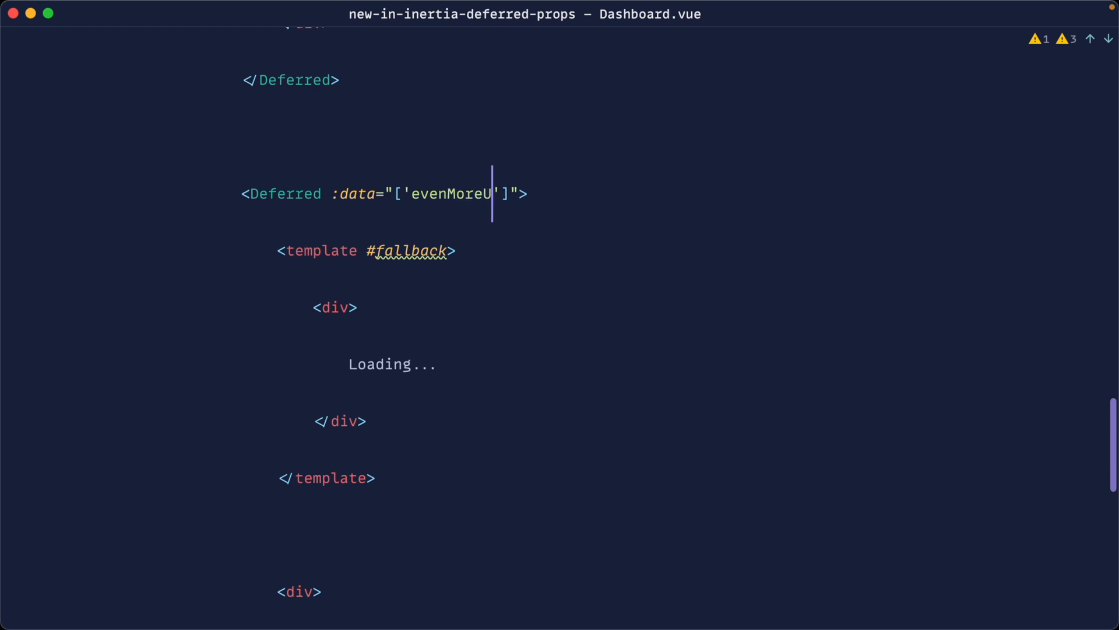
type("sers")
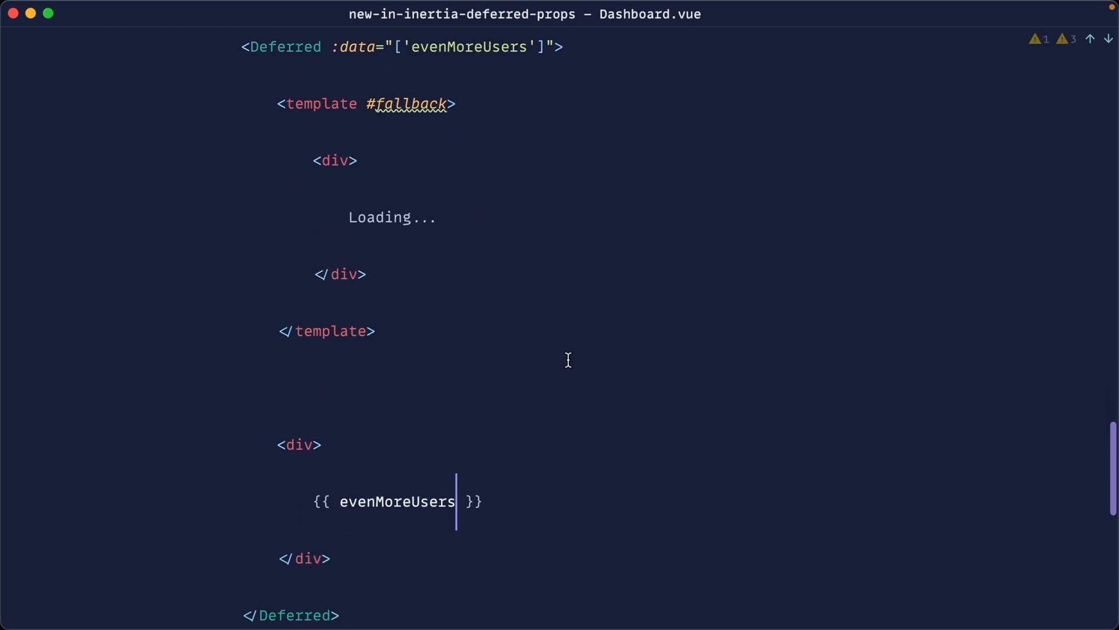
scroll("down", 3)
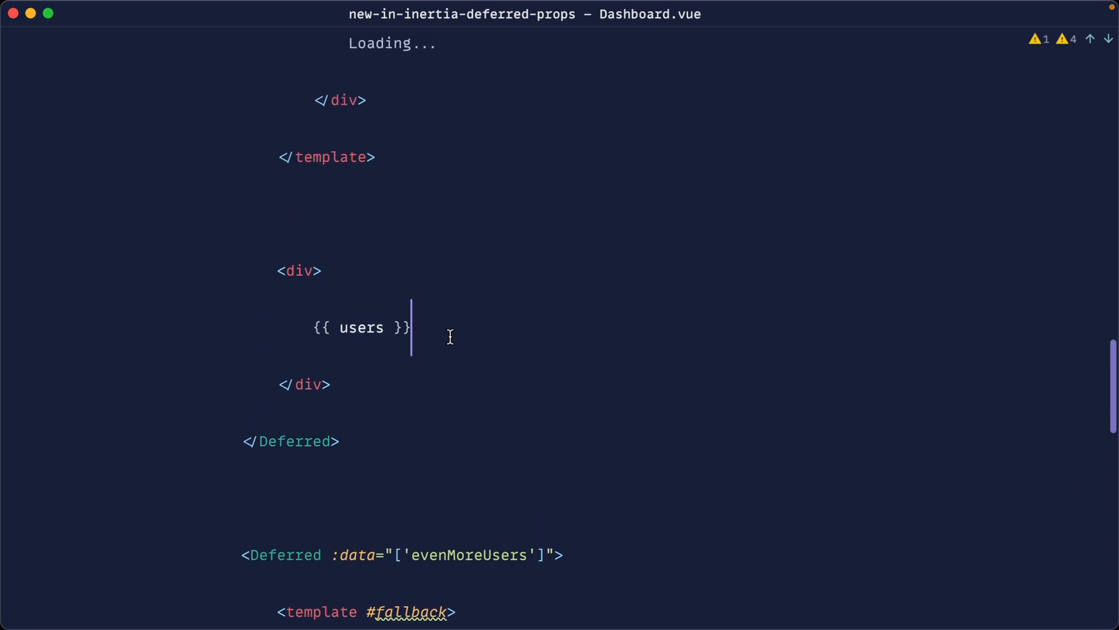
type("Mo")
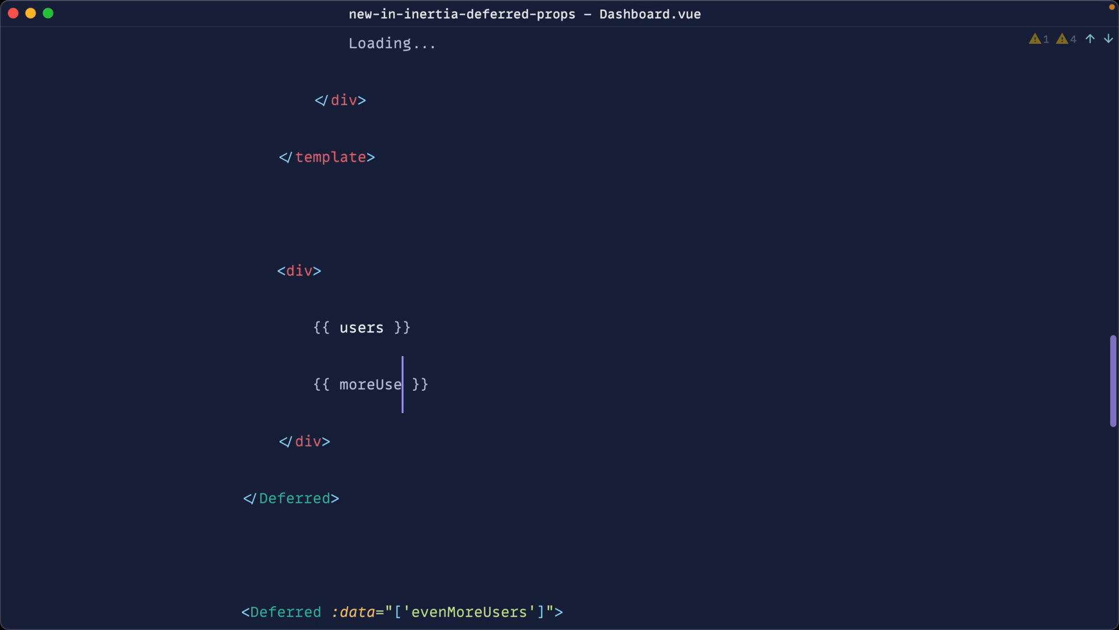
scroll("up", 3)
type("m")
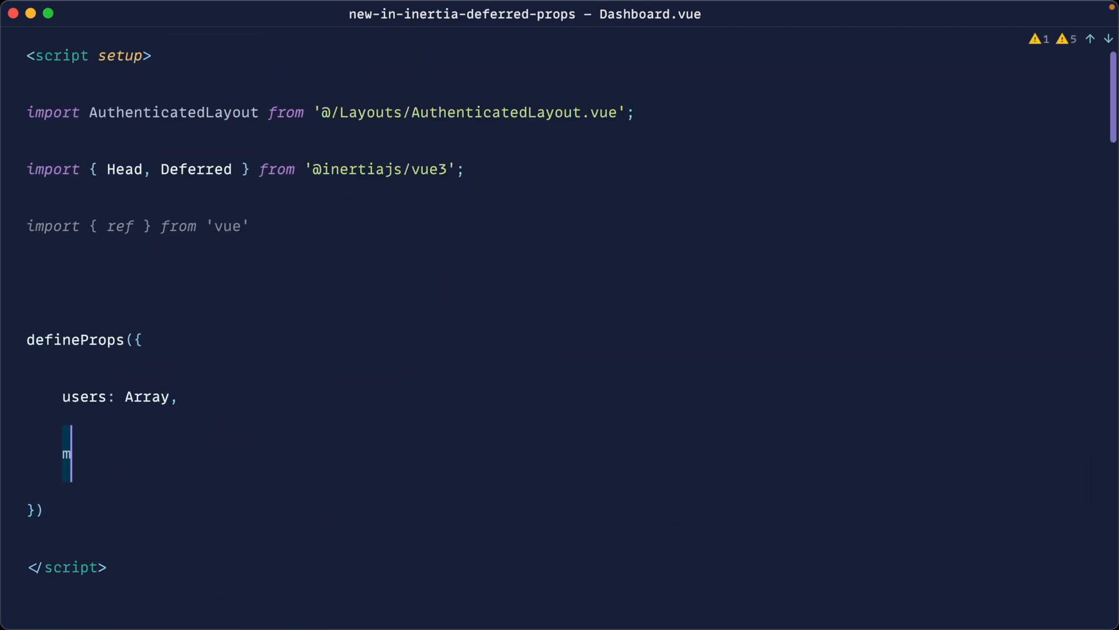
Step: Add moreUsers: Array and evenMoreUsers: Array to defineProps beside users
type("oreUsers: Array,")
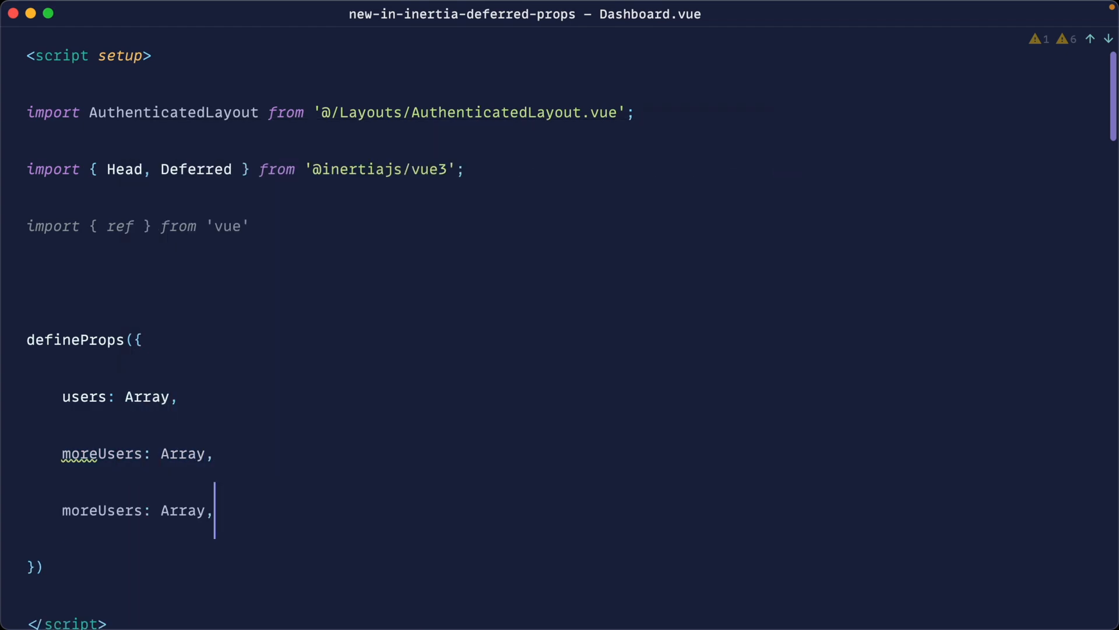
type("evenMoreUsers")
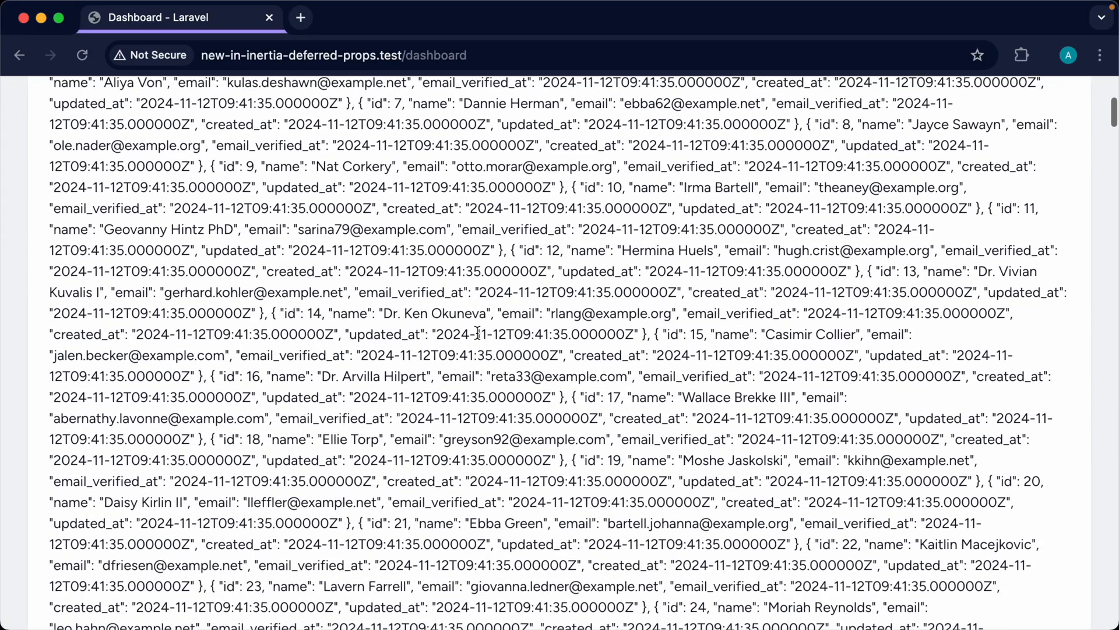
Step: Scroll through the rendered user JSON on the Chrome dashboard to confirm deferred records appear
scroll("down", 3)
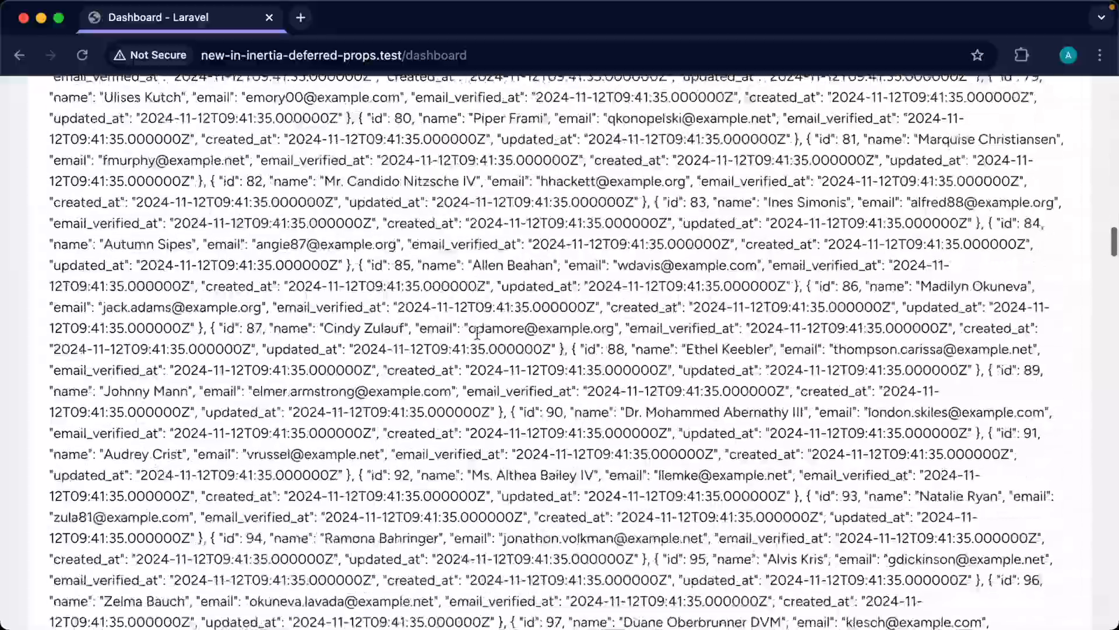
scroll("up", 3)
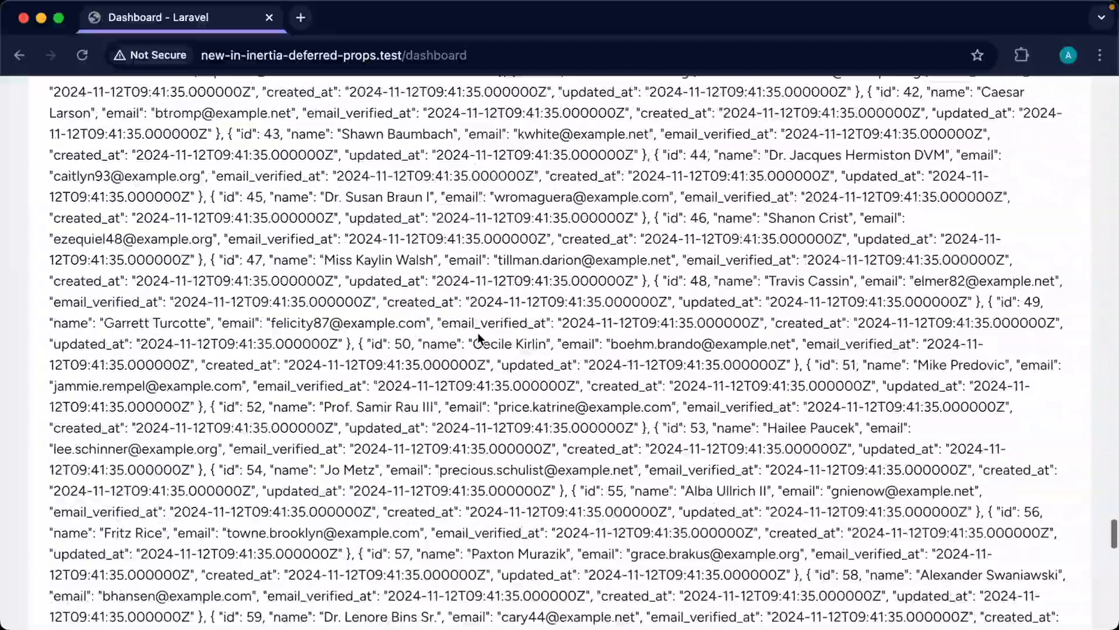
scroll("up", 3)
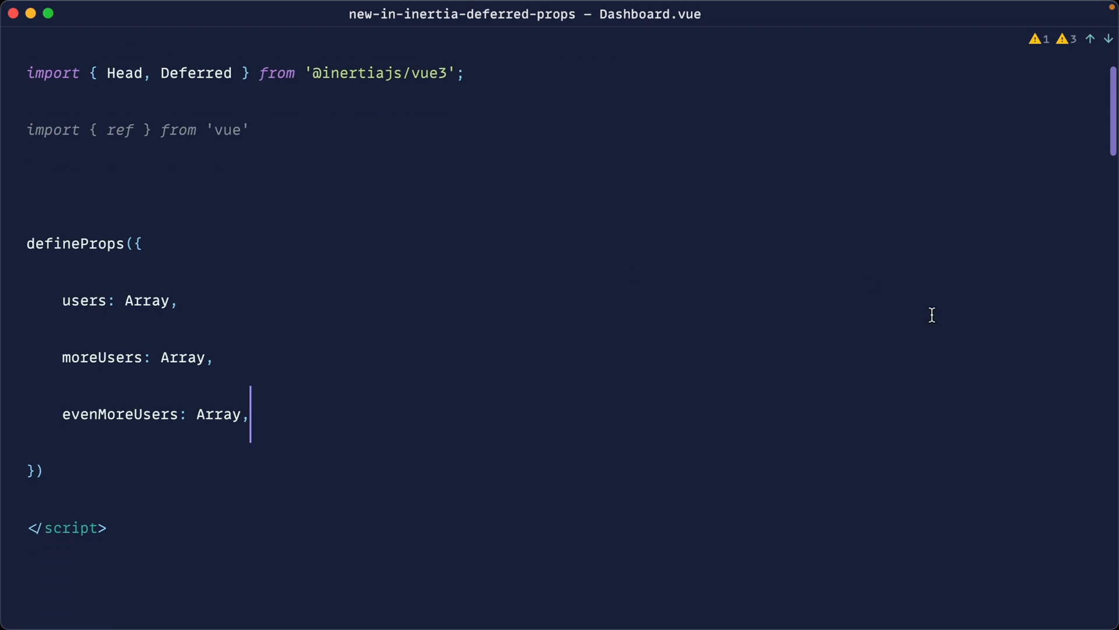
scroll("down", 3)
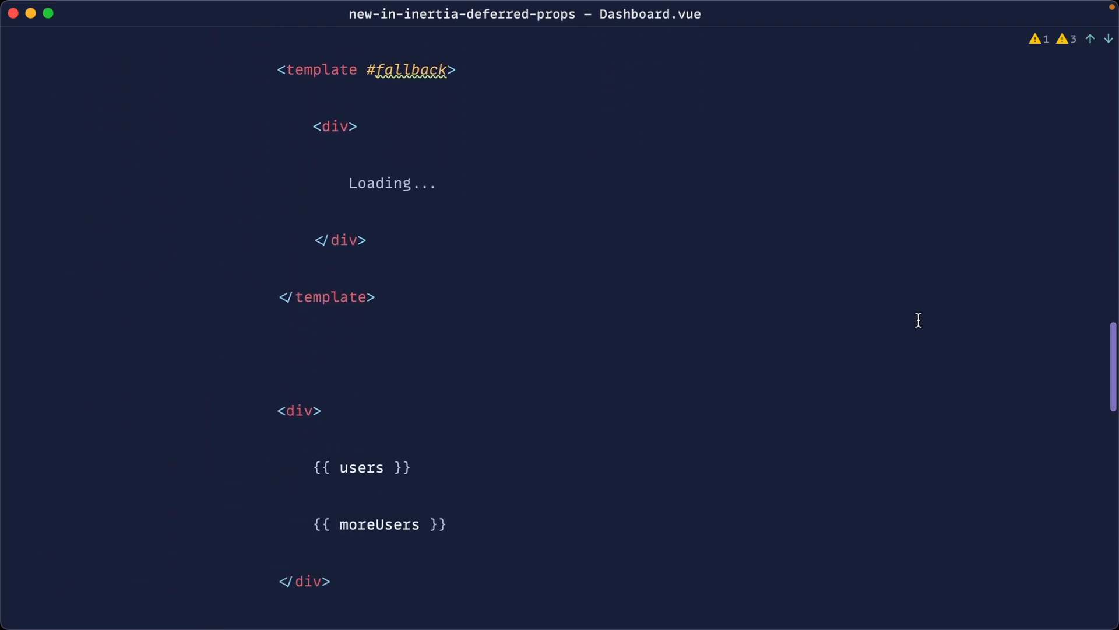